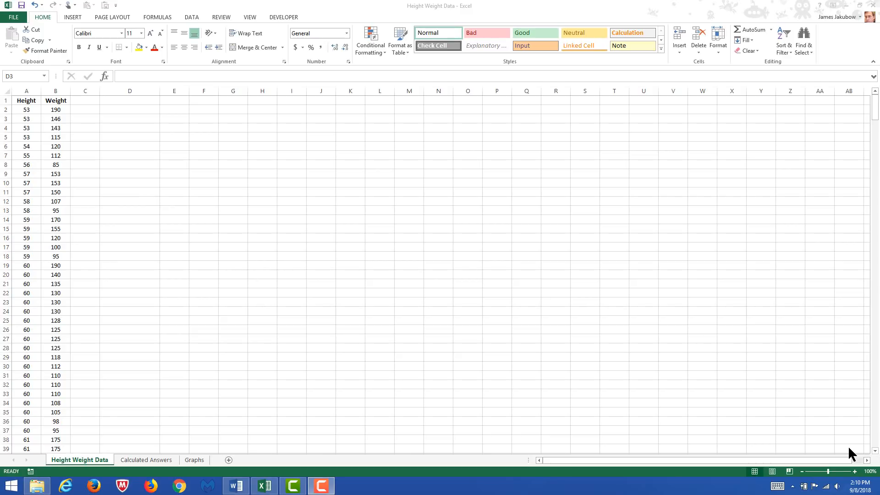
pyautogui.moveTo(515, 329)
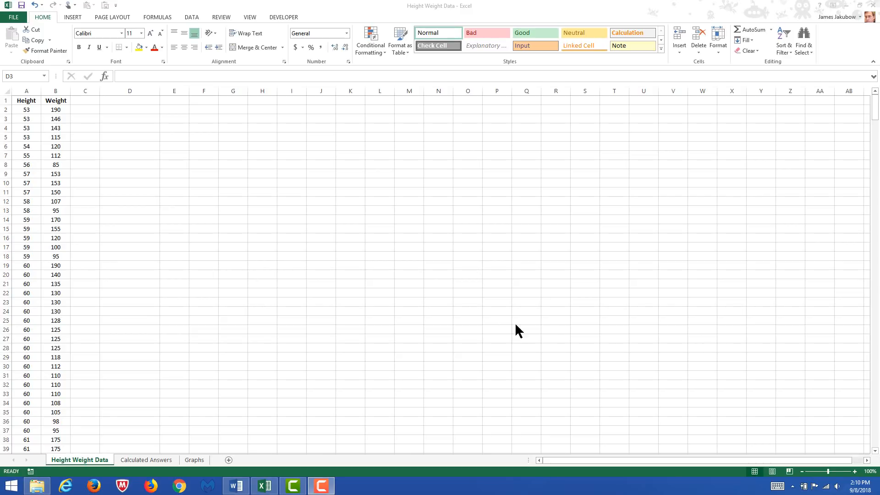
pyautogui.moveTo(65, 137)
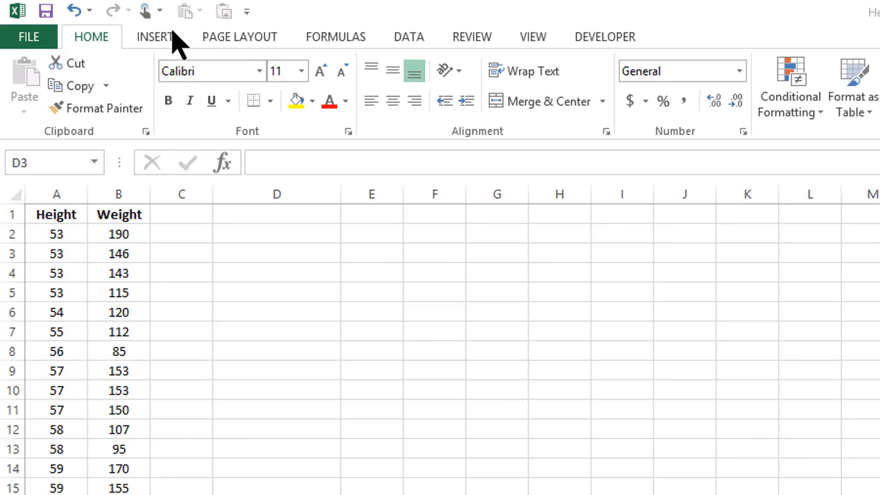
pyautogui.moveTo(169, 50)
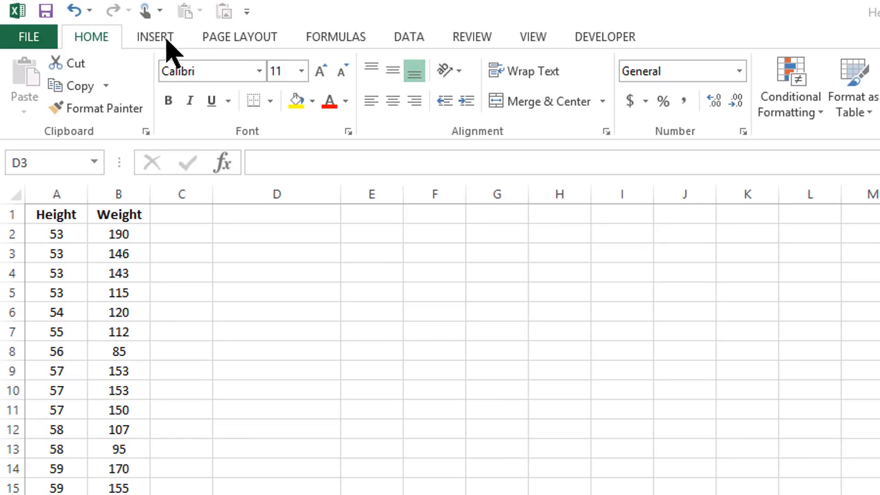
pyautogui.moveTo(252, 338)
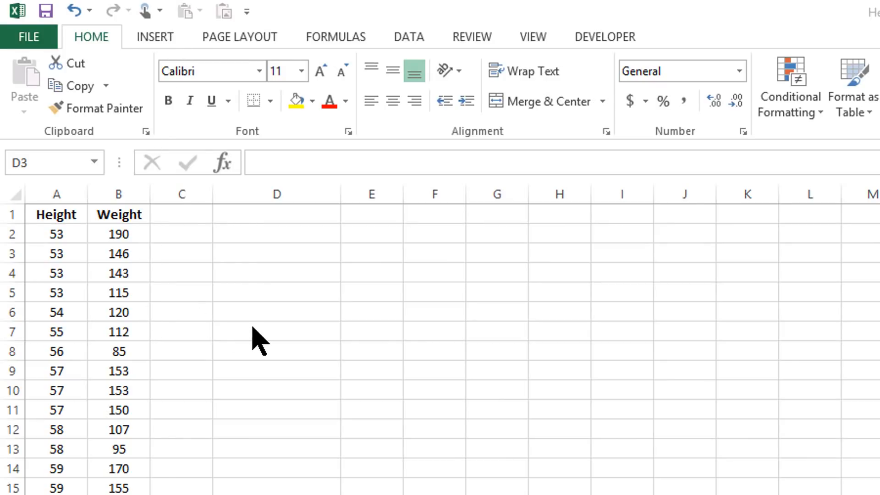
pyautogui.moveTo(54, 218)
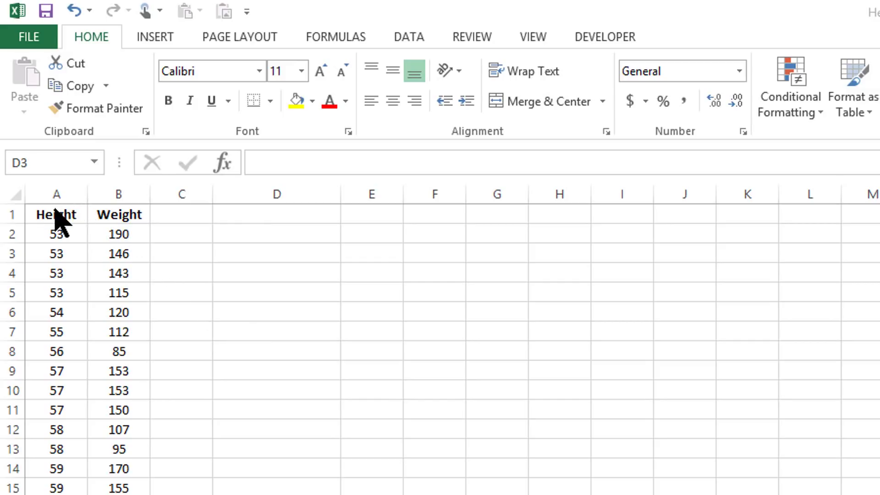
# Select the Height and Weight columns from the headers down to the last data row
pyautogui.click(56, 214)
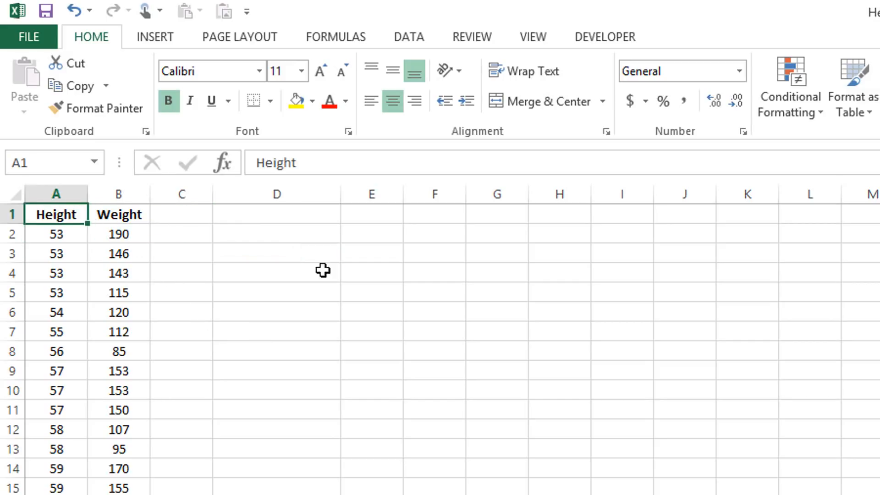
pyautogui.moveTo(386, 286)
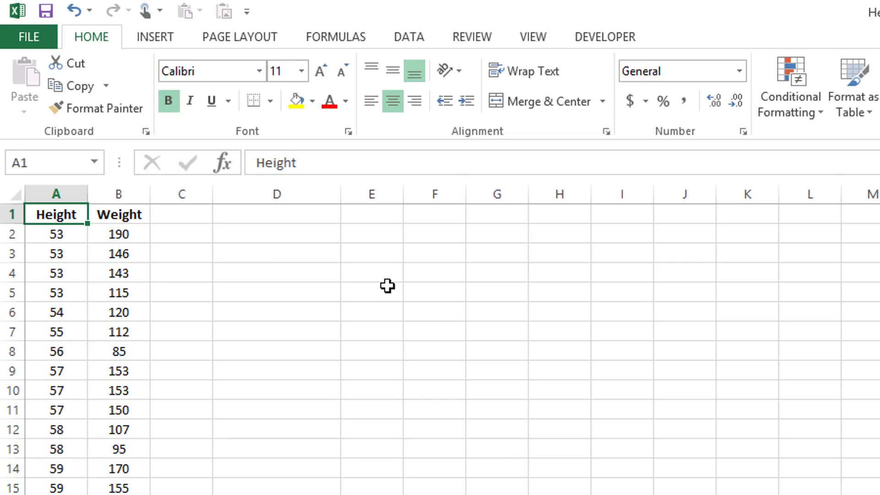
pyautogui.press('Shift+Right')
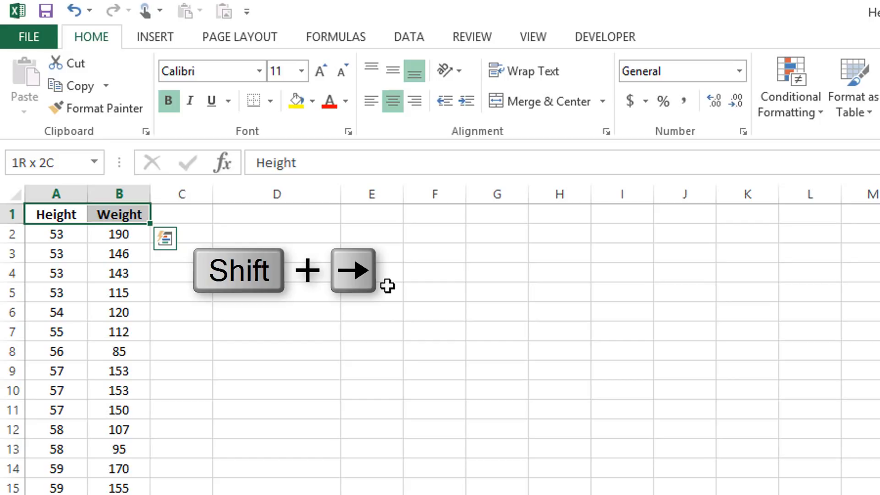
pyautogui.press('Ctrl+Shift+Down')
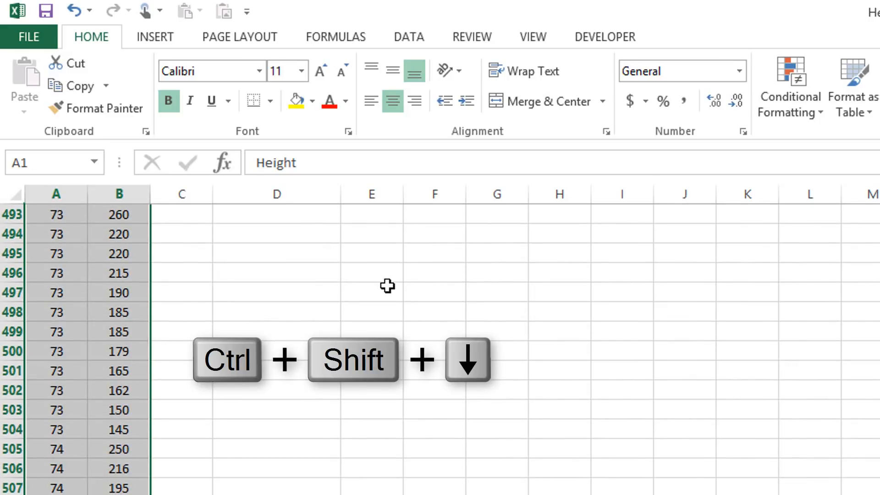
pyautogui.moveTo(378, 280)
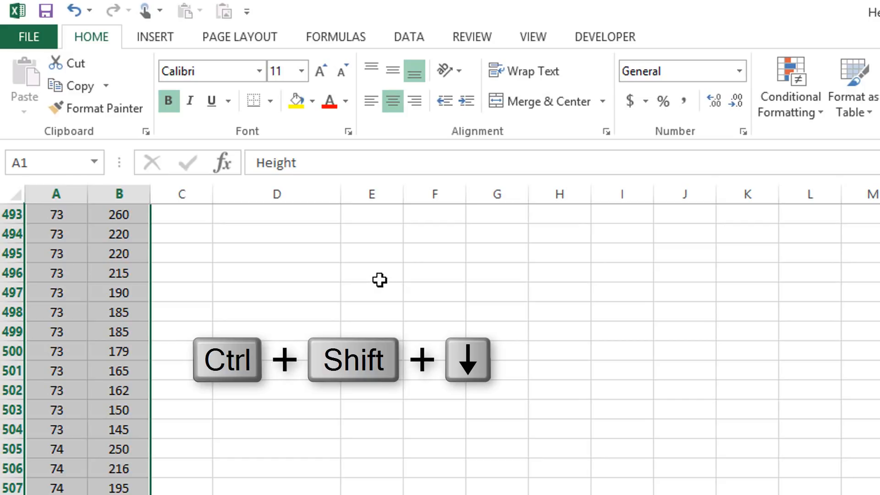
pyautogui.press('ctrl+shift+down')
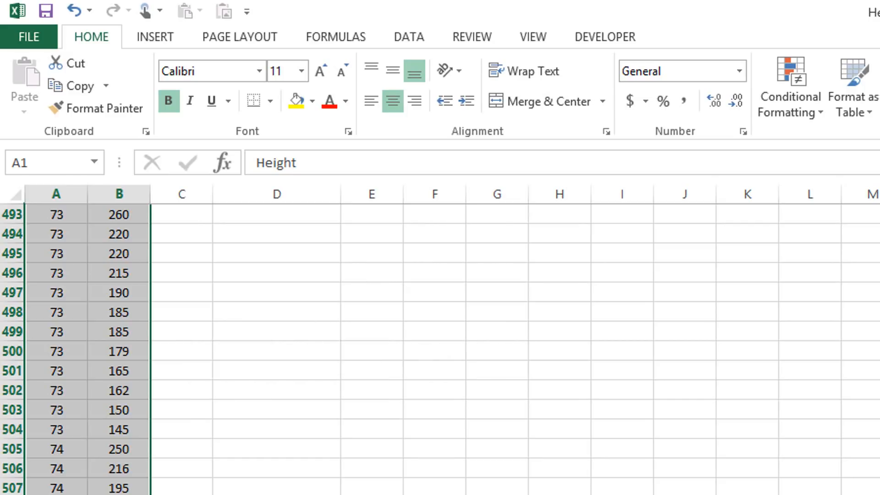
pyautogui.press('ctrl+Home')
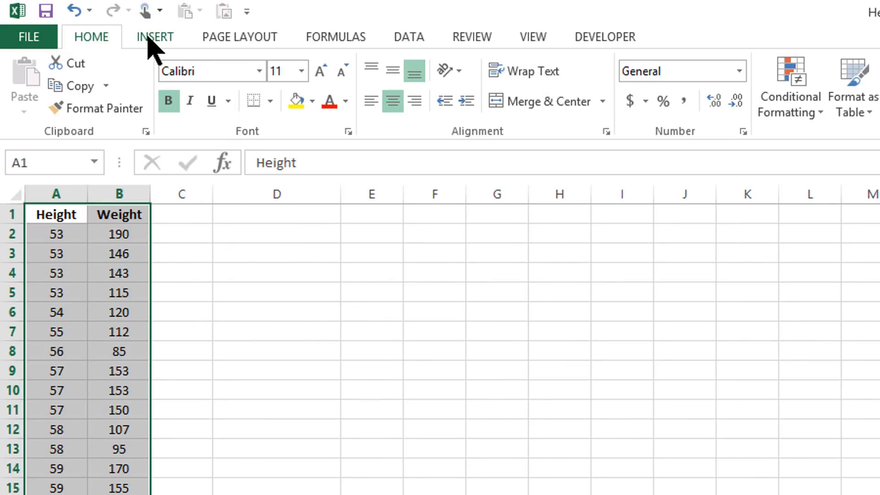
# Insert a plain Scatter chart of the selected height and weight data
pyautogui.click(155, 37)
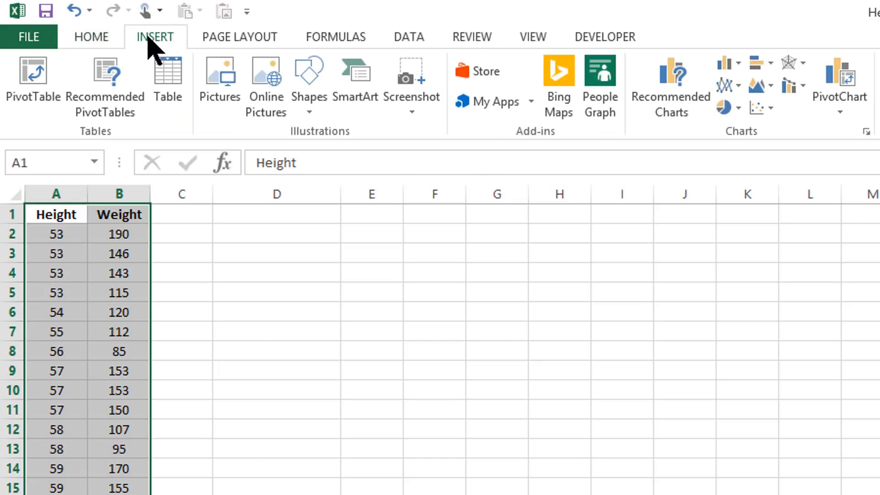
pyautogui.moveTo(115, 96)
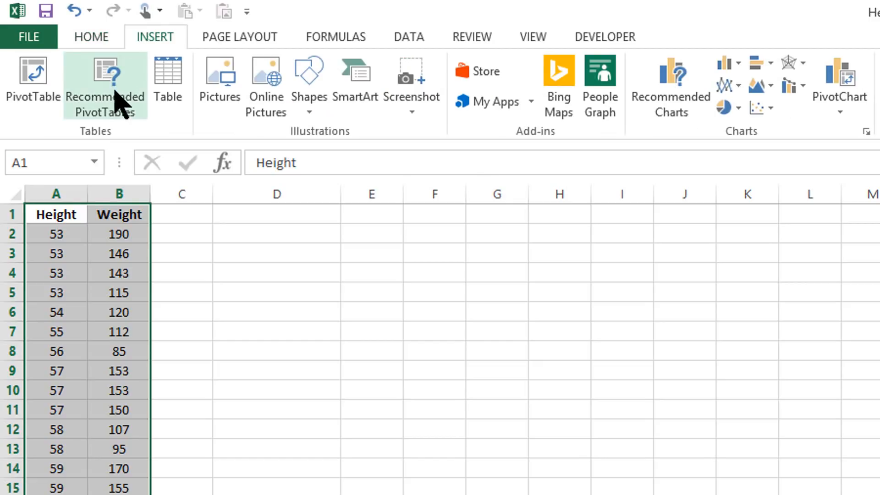
pyautogui.moveTo(731, 165)
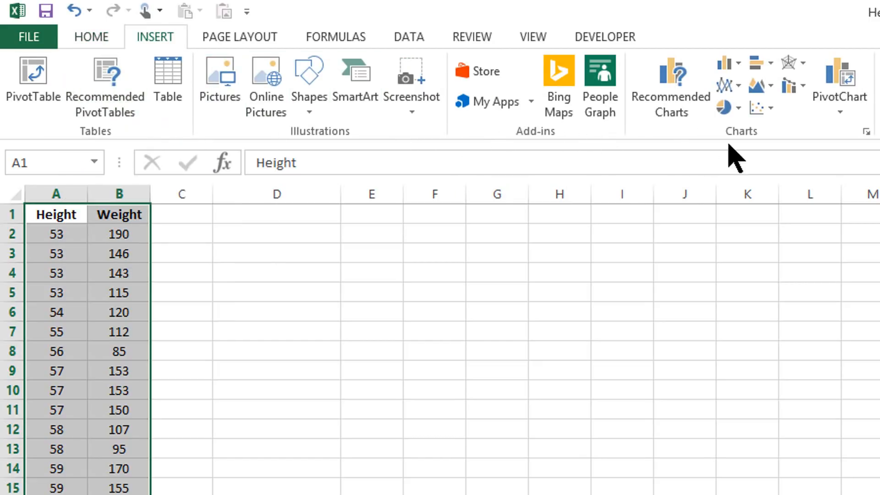
pyautogui.moveTo(483, 101)
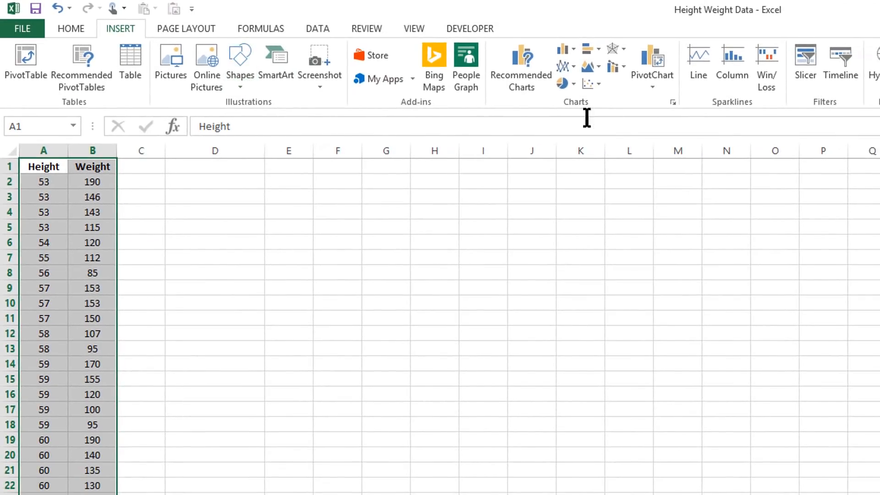
pyautogui.moveTo(519, 133)
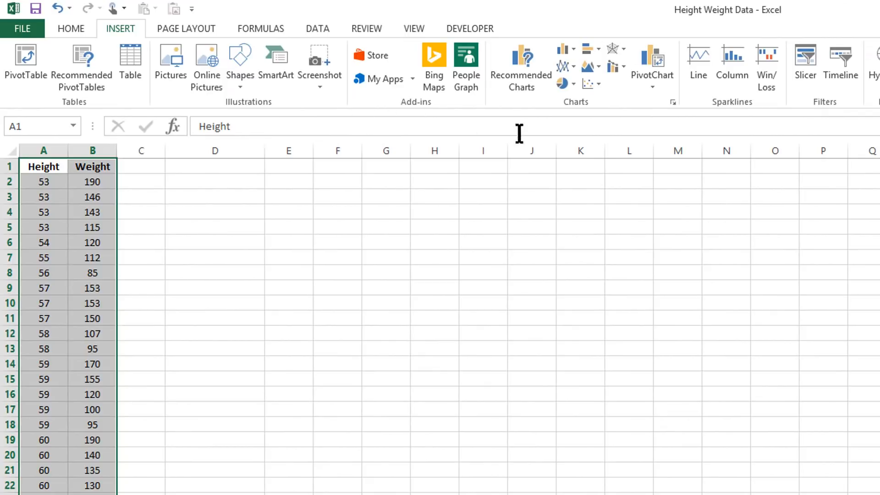
pyautogui.moveTo(658, 146)
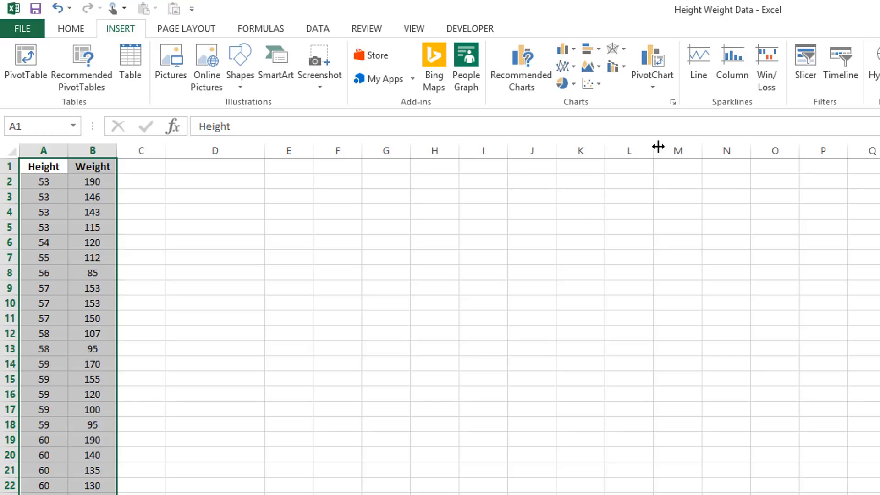
pyautogui.moveTo(604, 114)
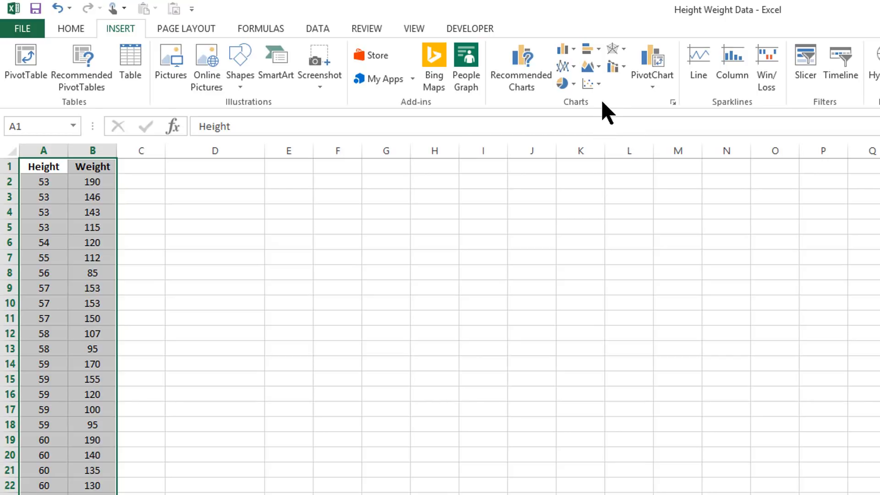
pyautogui.moveTo(587, 83)
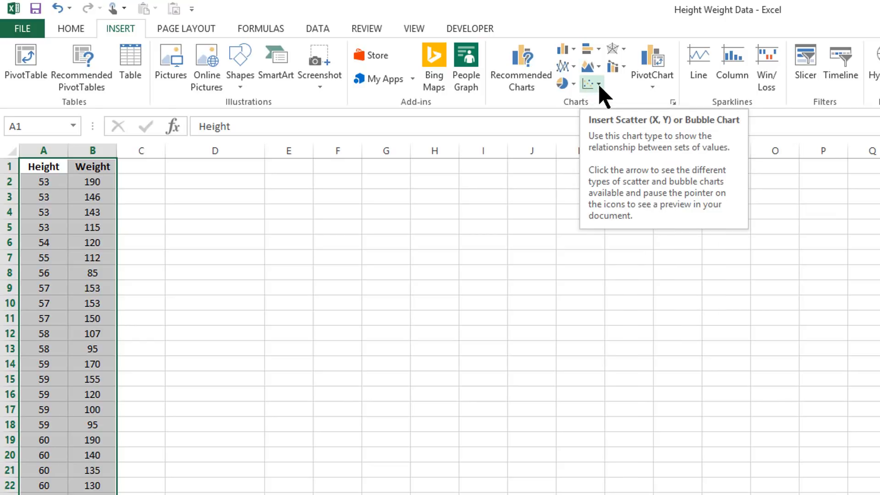
pyautogui.click(598, 83)
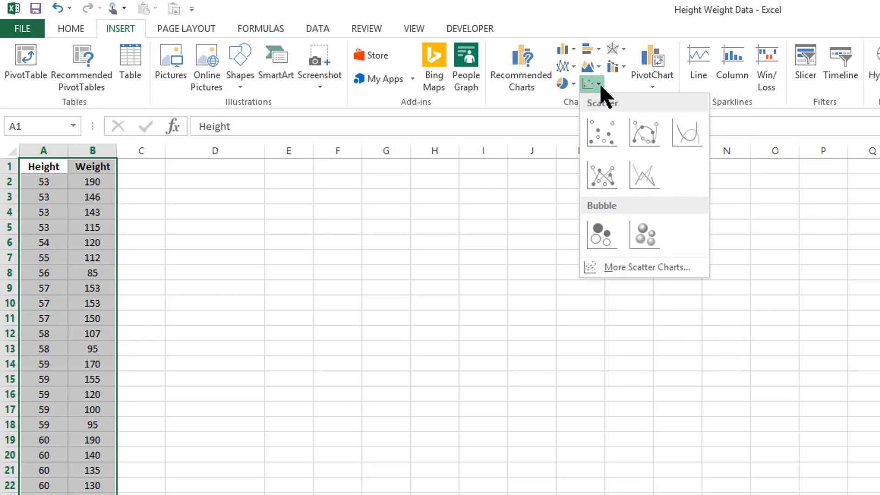
pyautogui.click(601, 132)
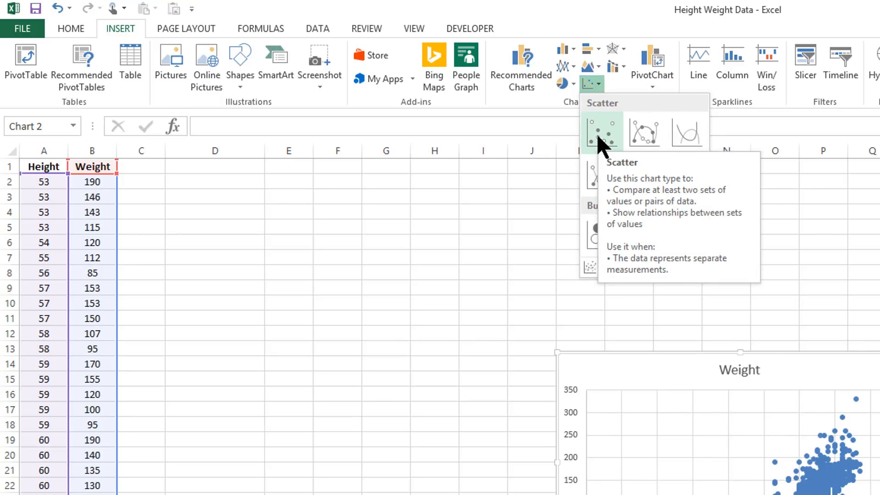
pyautogui.click(600, 133)
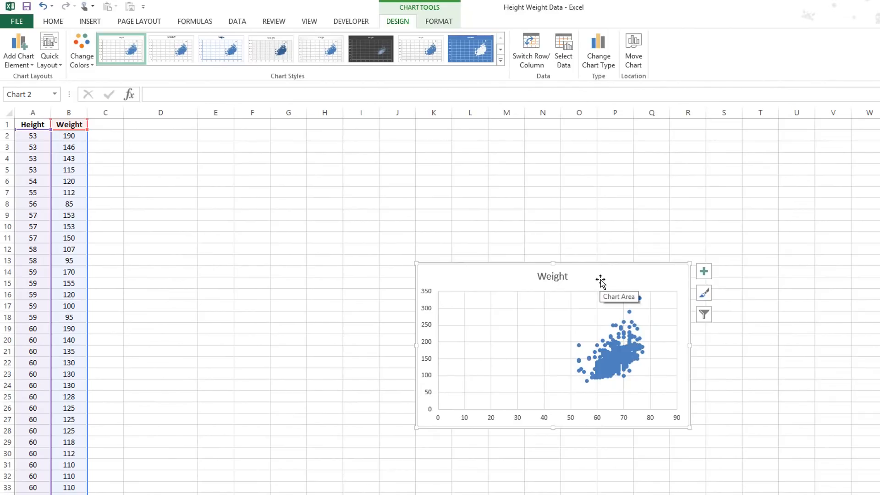
pyautogui.moveTo(600, 281); pyautogui.dragTo(375, 154)
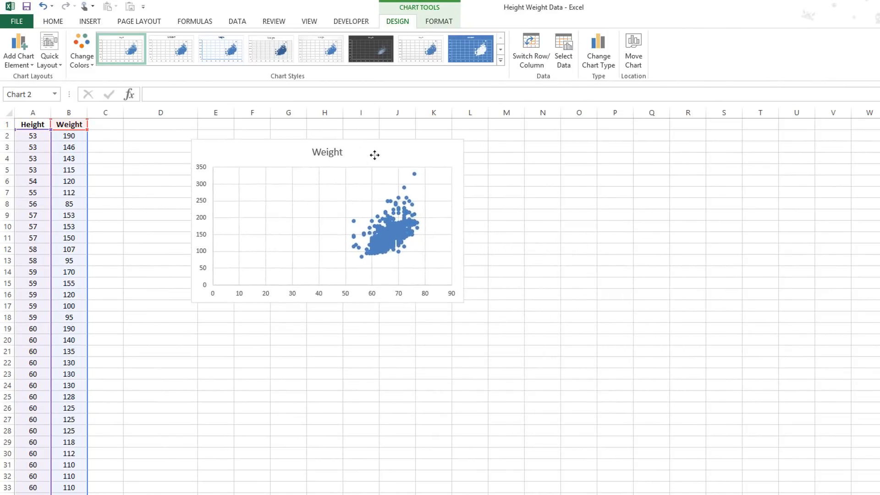
pyautogui.click(375, 155)
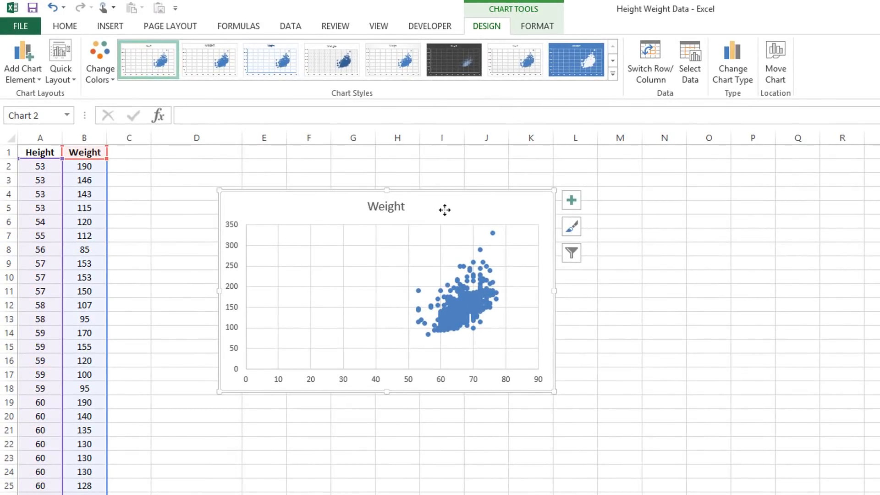
pyautogui.moveTo(146, 204)
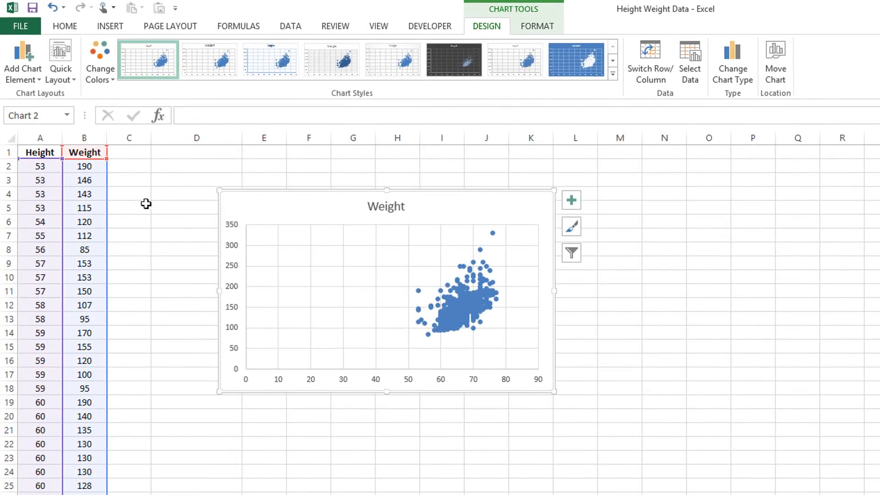
pyautogui.click(85, 165)
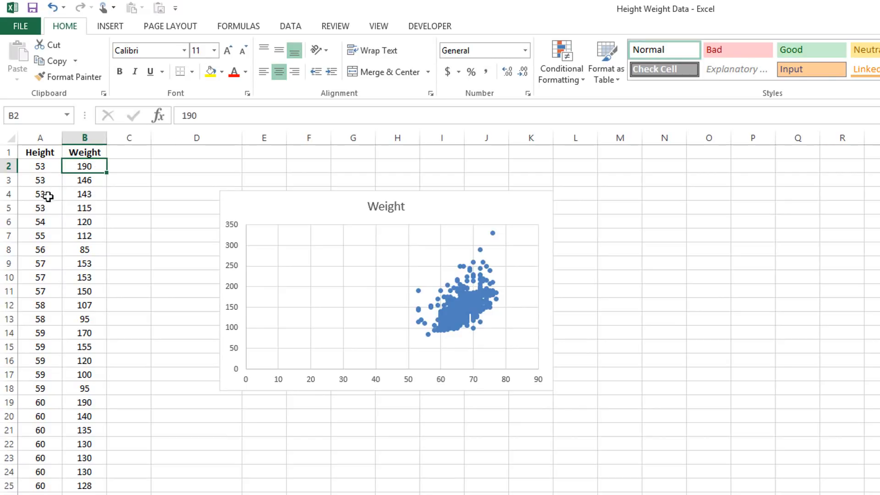
pyautogui.moveTo(33, 378)
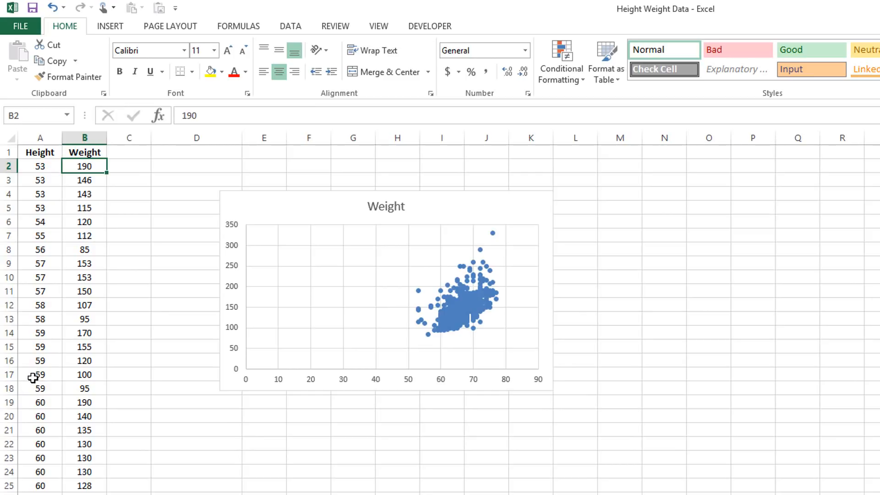
pyautogui.moveTo(256, 322)
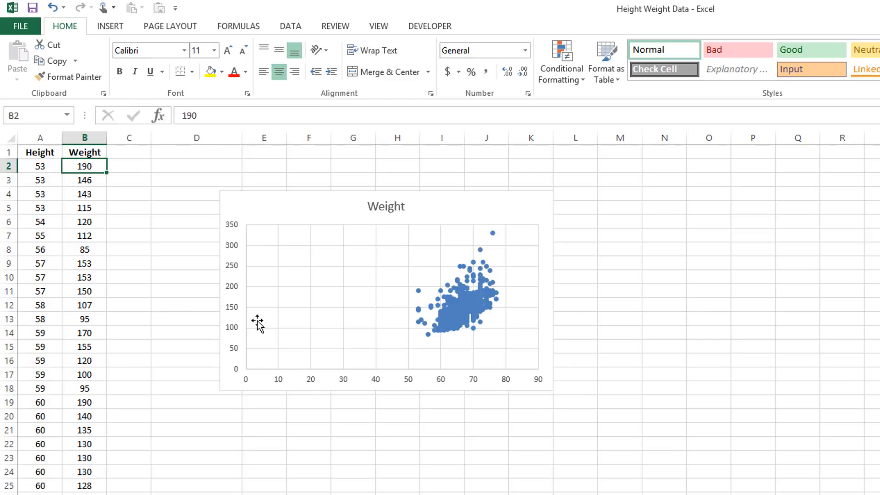
pyautogui.moveTo(597, 308)
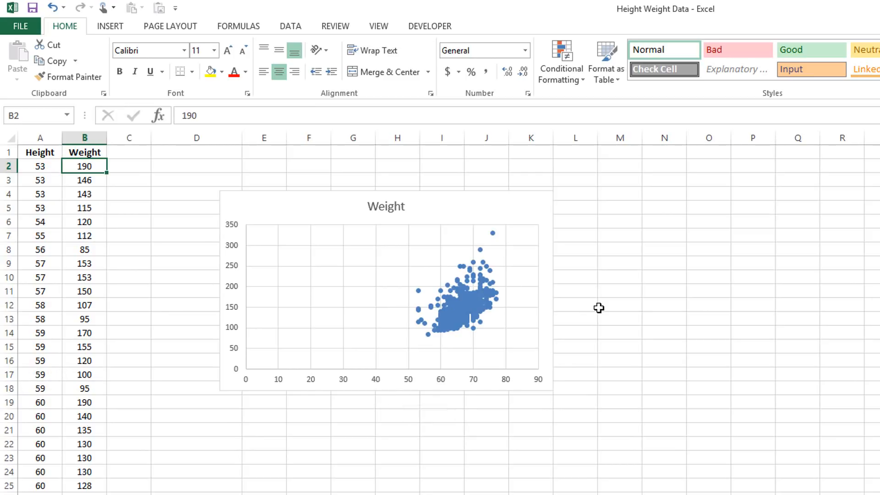
pyautogui.moveTo(600, 311)
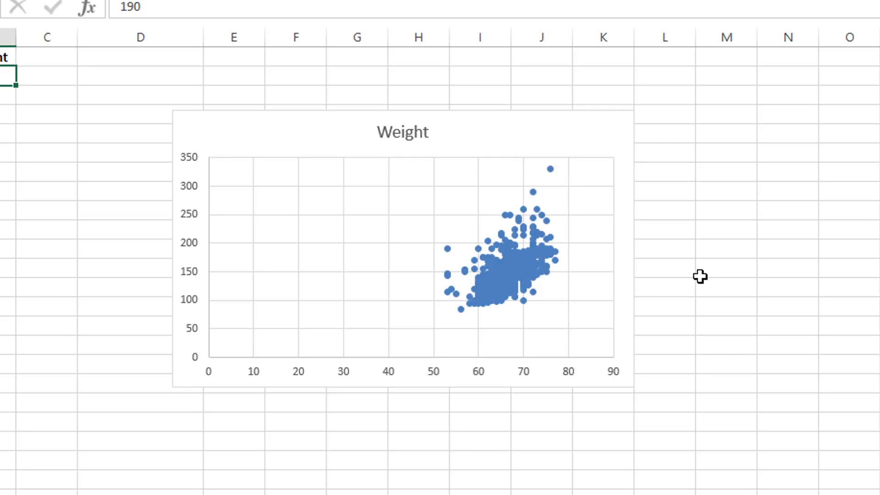
pyautogui.moveTo(624, 264)
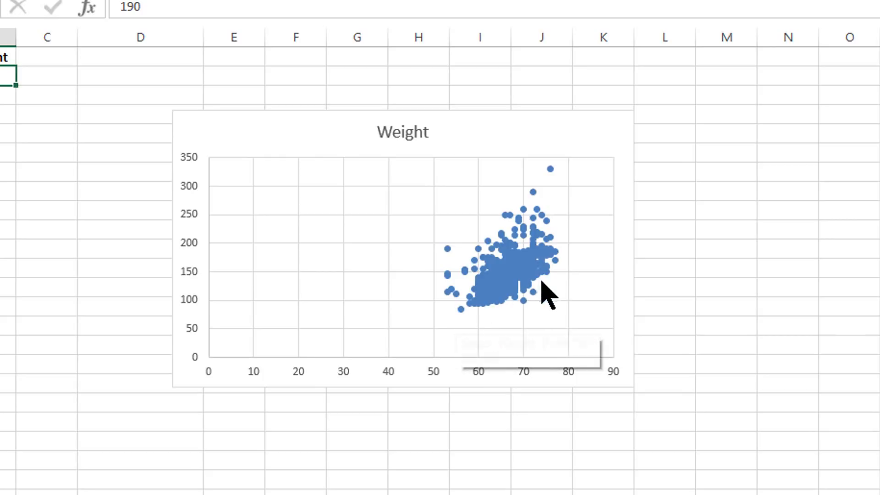
pyautogui.moveTo(581, 354)
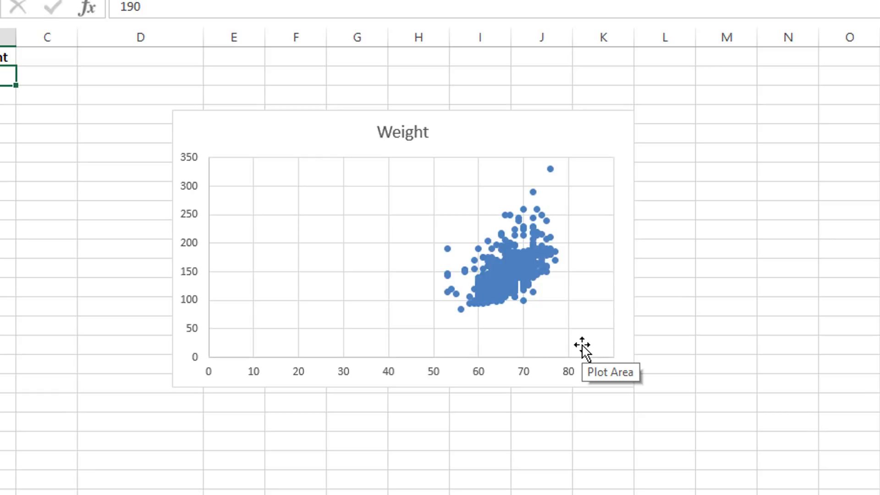
pyautogui.moveTo(581, 287)
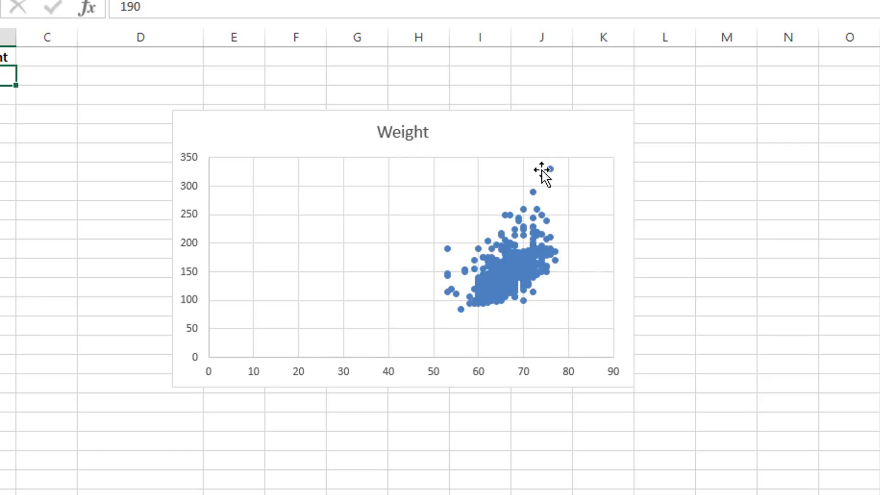
pyautogui.moveTo(390, 399)
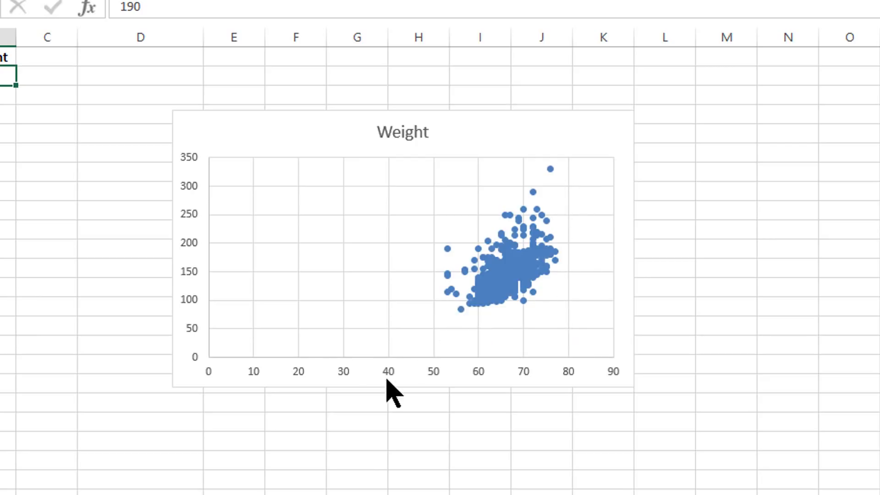
pyautogui.moveTo(484, 394)
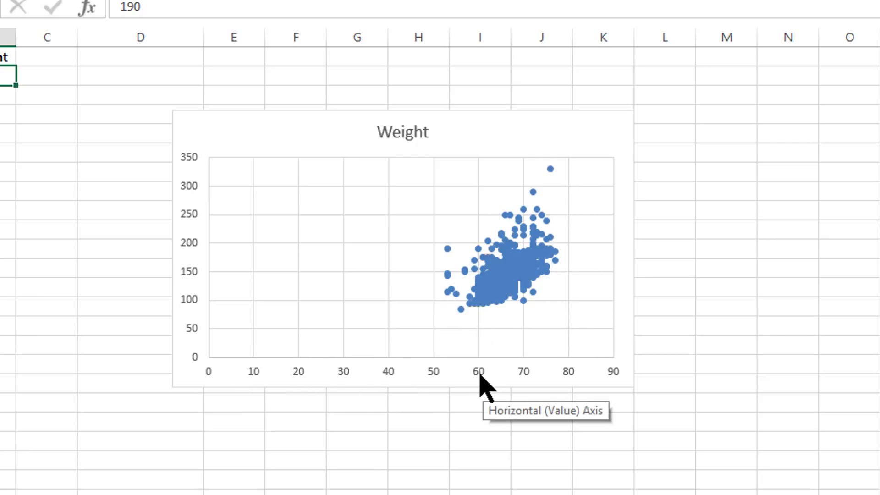
pyautogui.moveTo(403, 388)
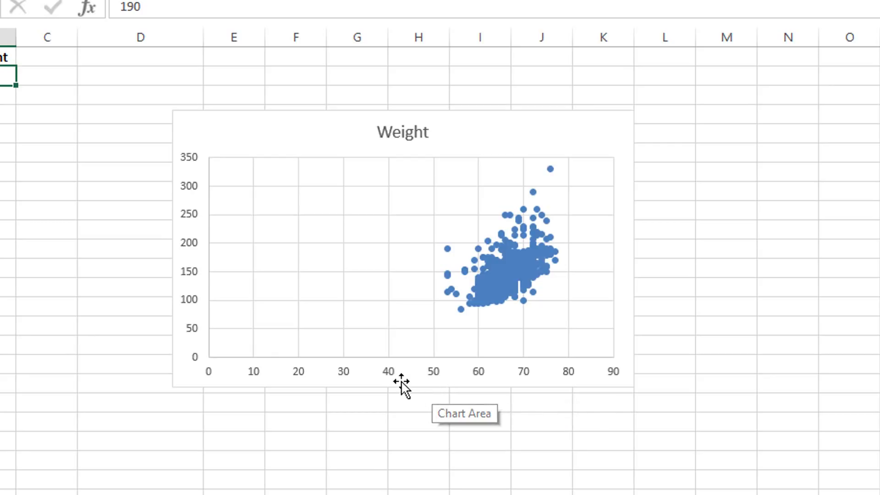
# Select the chart's horizontal axis and show the chart design tools
pyautogui.click(397, 377)
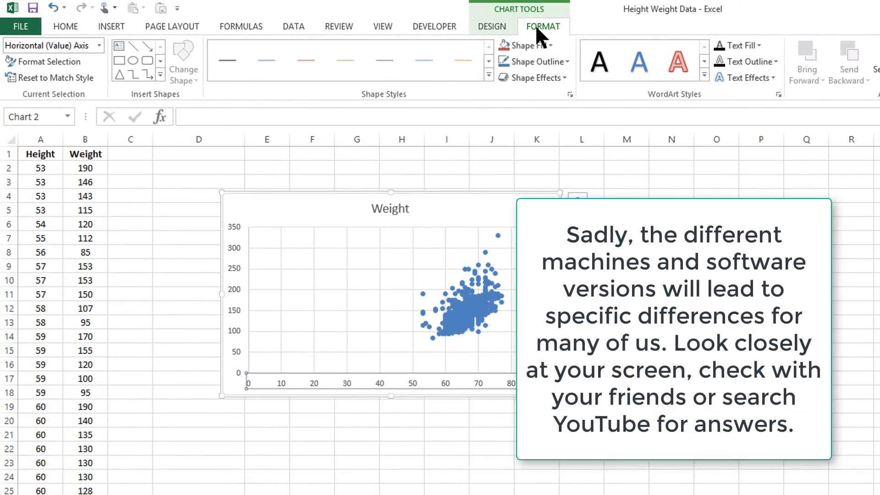
pyautogui.click(492, 26)
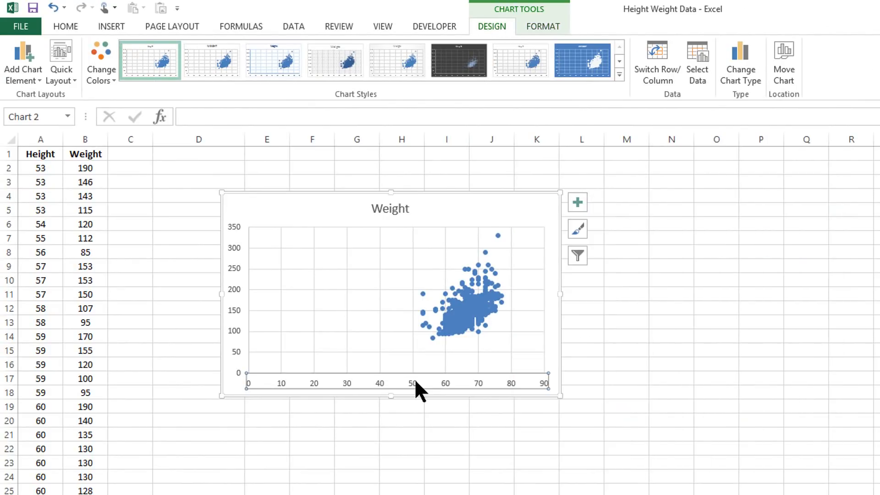
pyautogui.moveTo(439, 385)
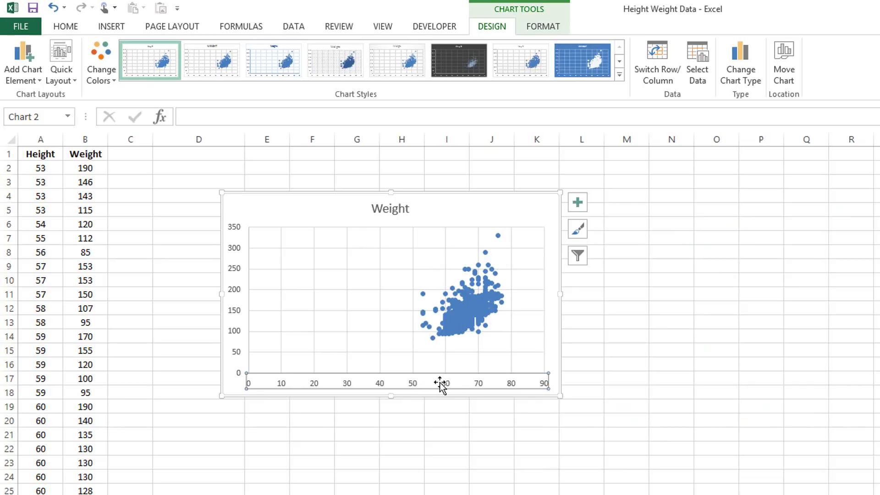
pyautogui.moveTo(483, 400)
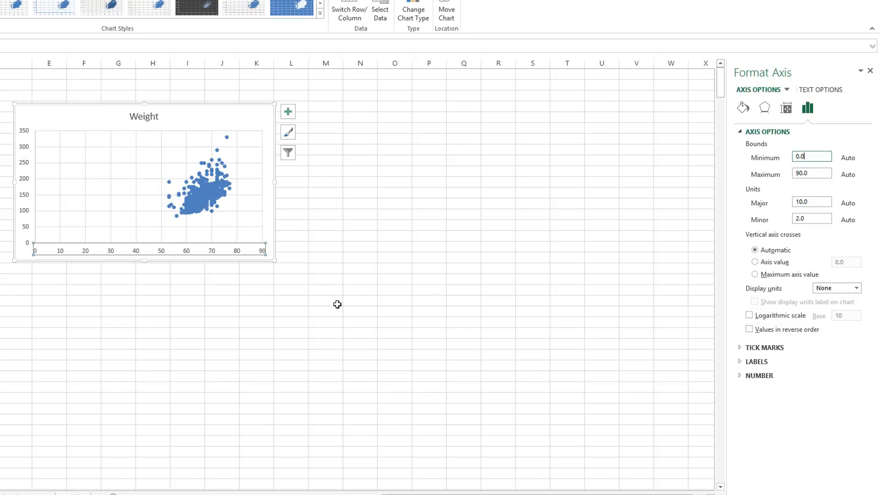
pyautogui.moveTo(66, 260)
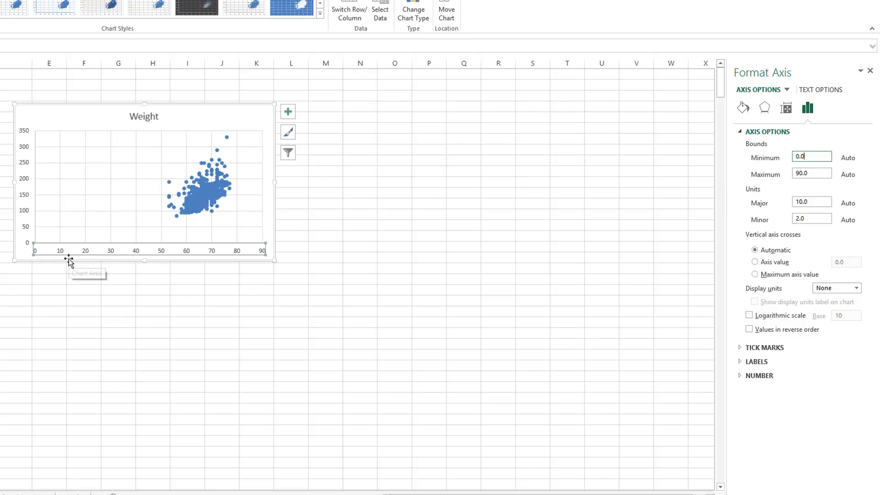
pyautogui.moveTo(158, 264)
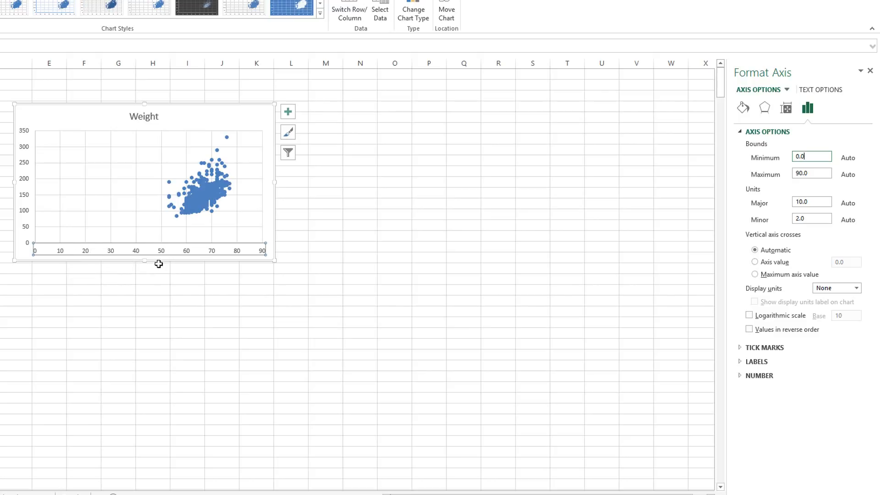
pyautogui.moveTo(155, 257)
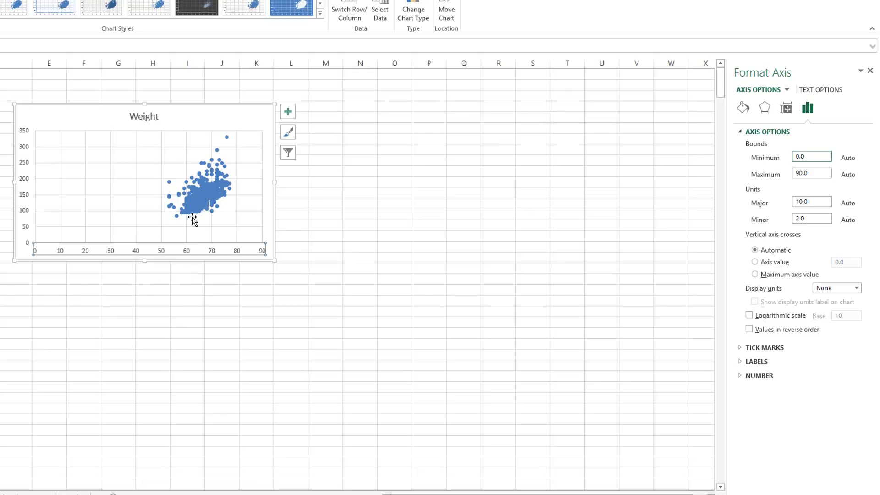
pyautogui.moveTo(154, 284)
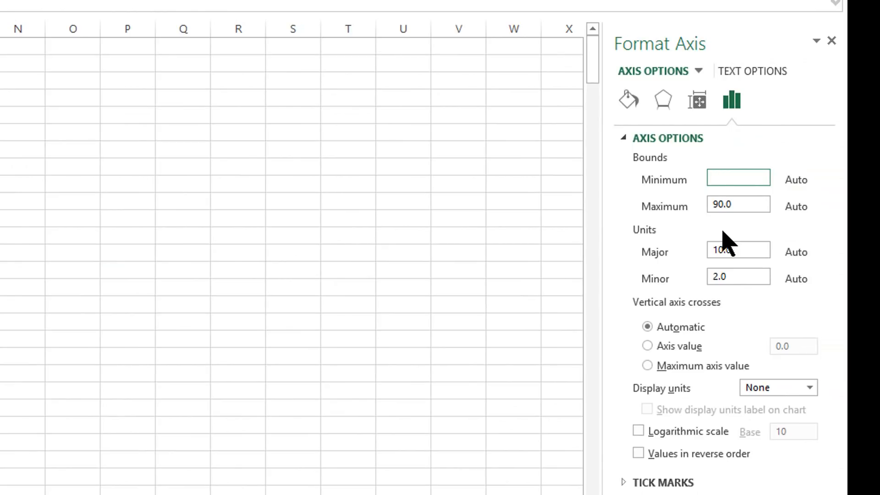
# Set the horizontal axis Minimum bound to 50
pyautogui.write('50')
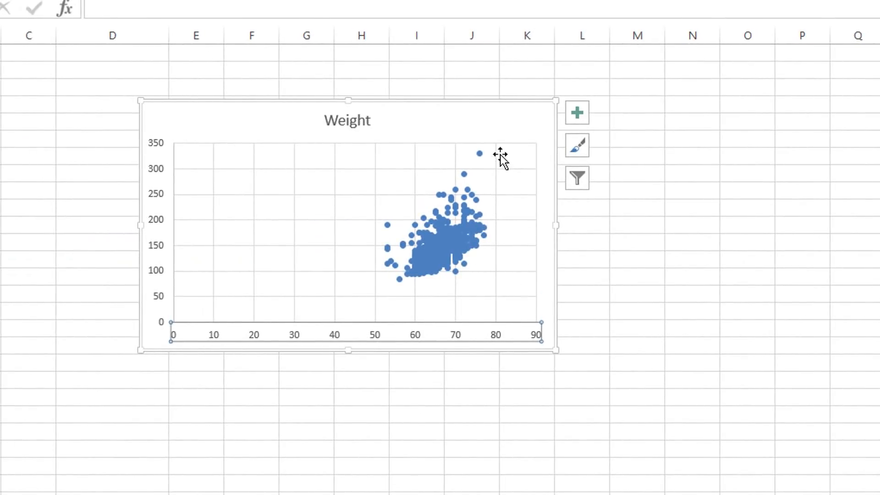
pyautogui.moveTo(494, 339)
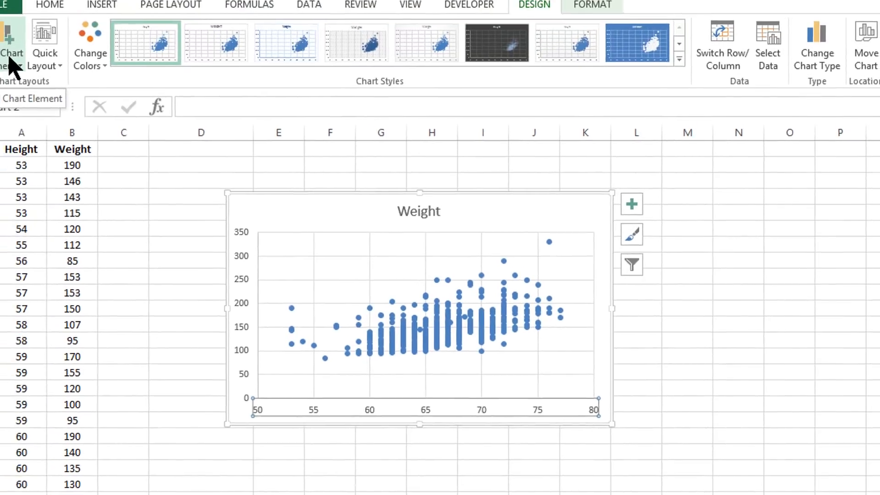
# Add a horizontal axis title and make it read Height (inches)
pyautogui.click(25, 69)
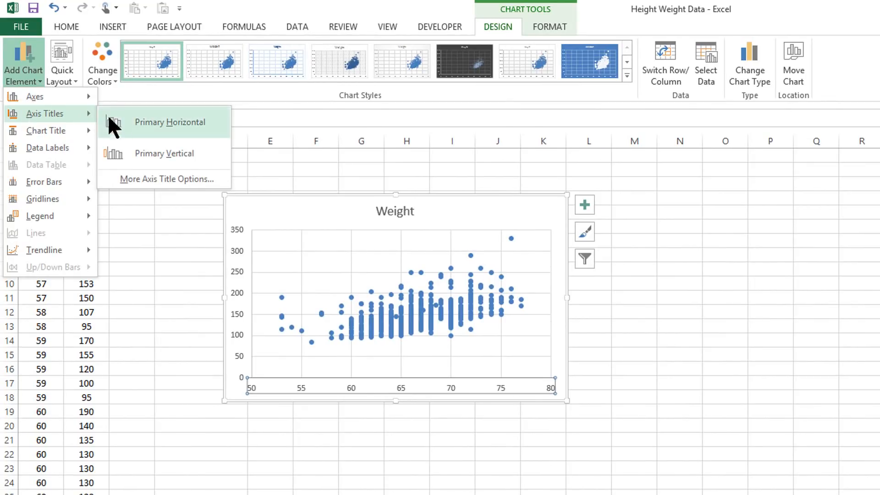
pyautogui.click(170, 122)
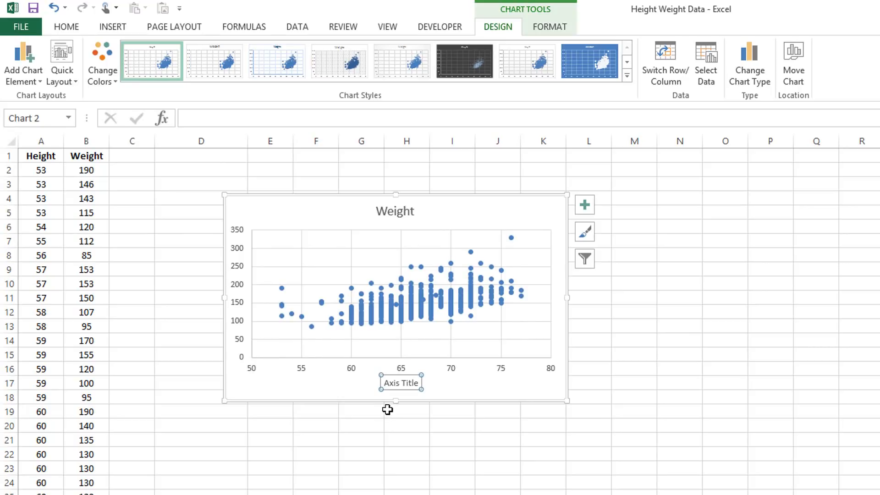
pyautogui.moveTo(270, 406)
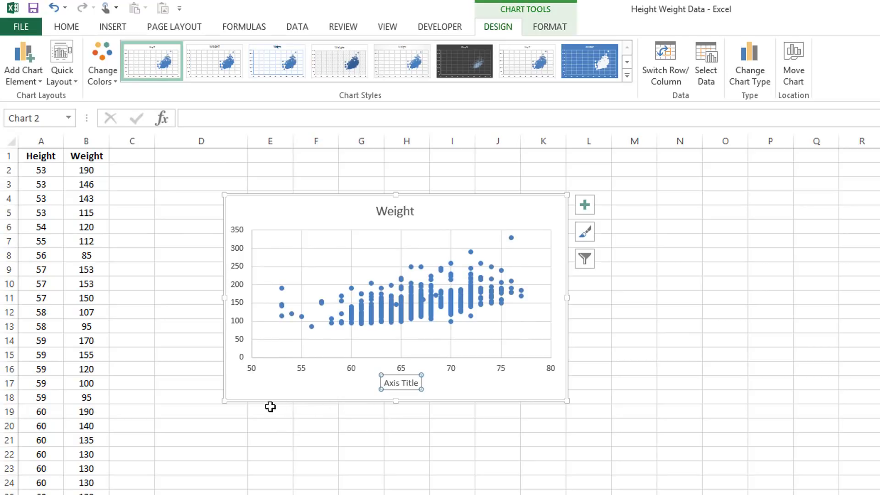
pyautogui.moveTo(180, 359)
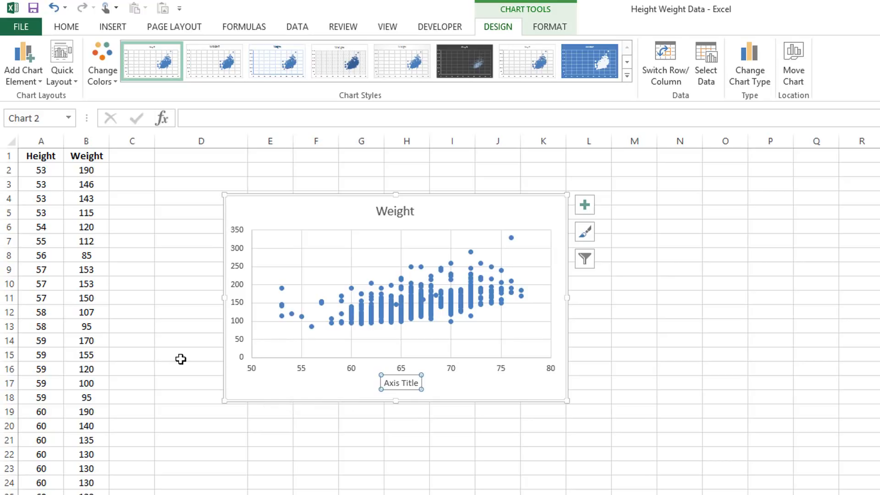
pyautogui.moveTo(256, 385)
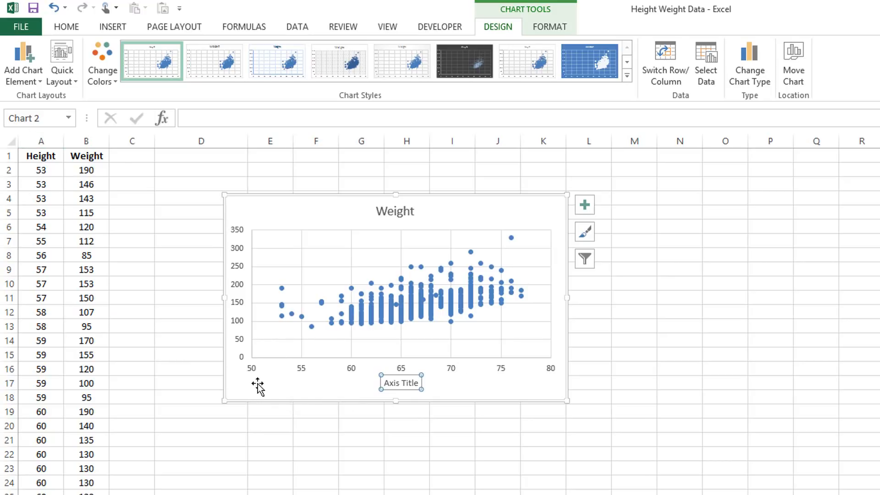
pyautogui.moveTo(433, 390)
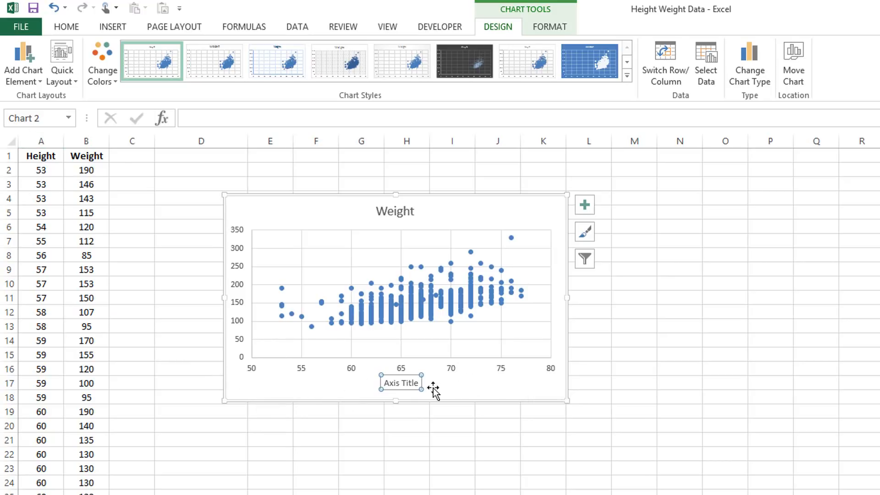
pyautogui.moveTo(241, 350)
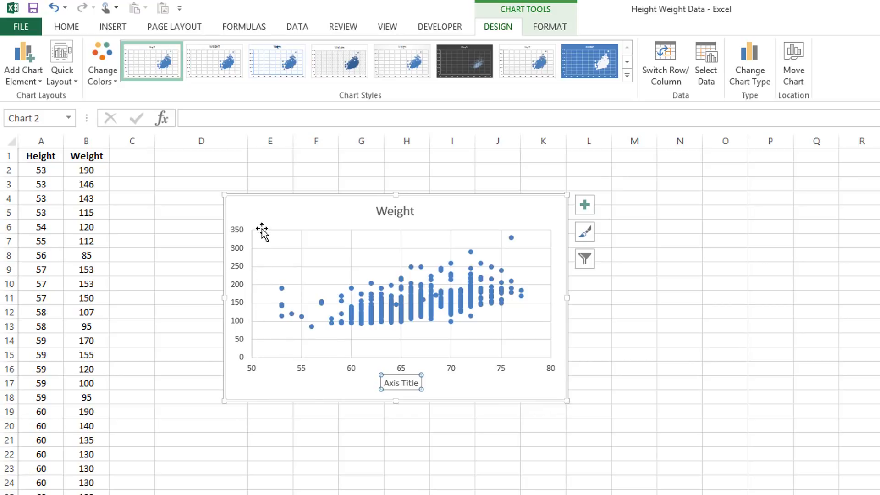
pyautogui.moveTo(265, 238)
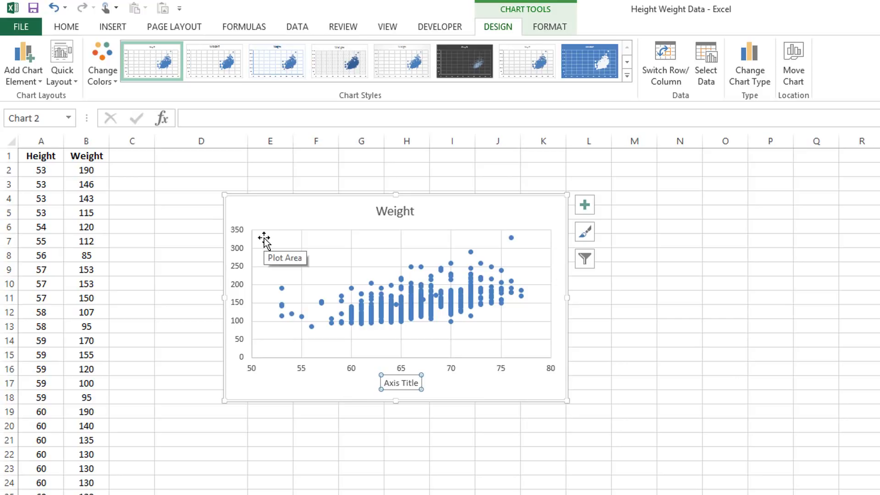
pyautogui.moveTo(280, 395)
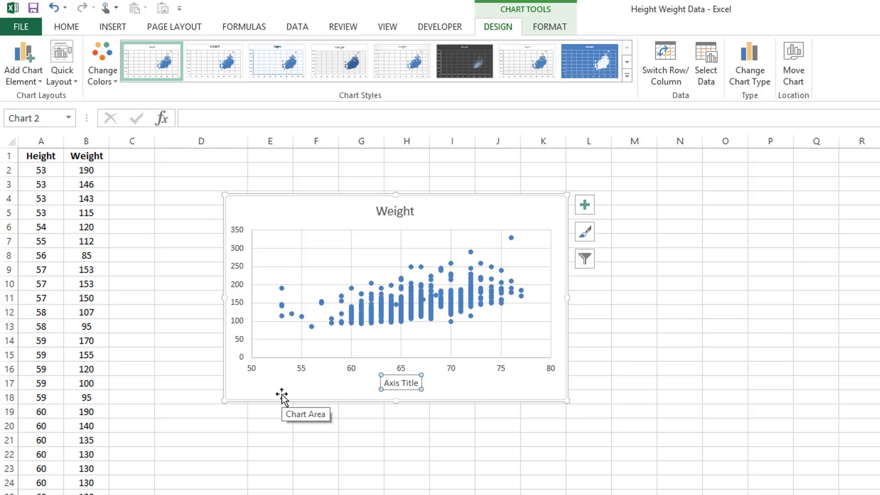
pyautogui.moveTo(271, 396)
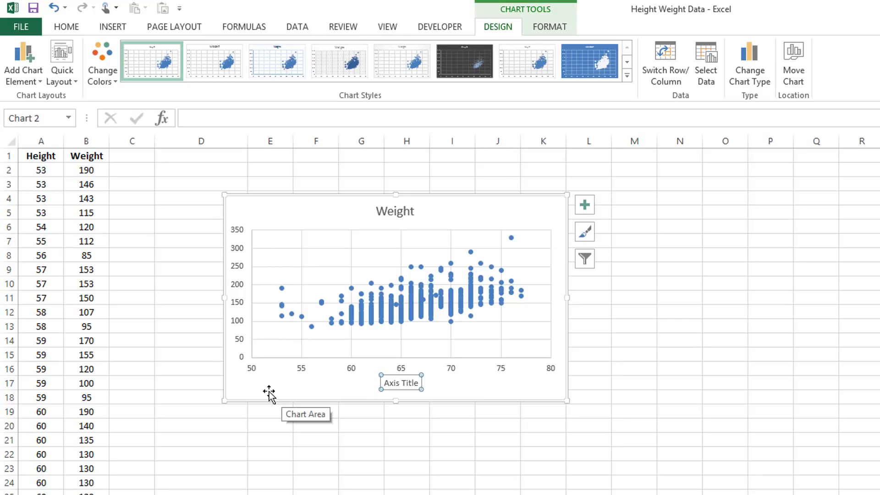
pyautogui.moveTo(296, 379)
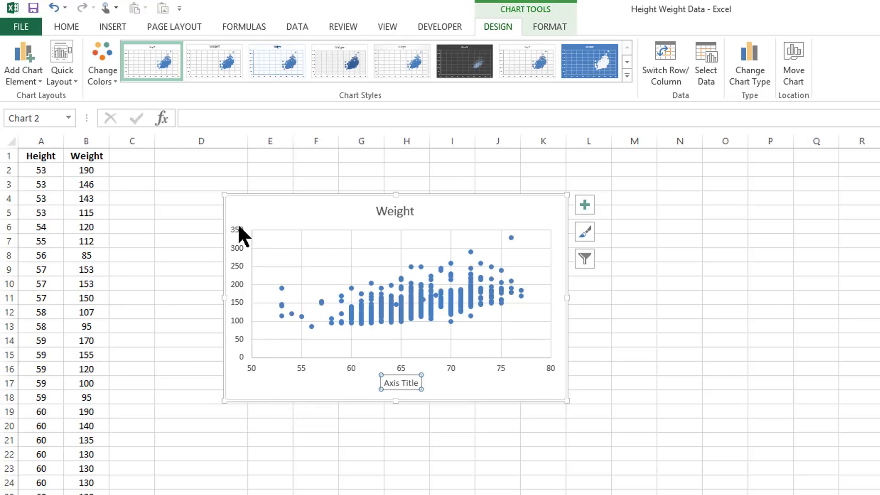
pyautogui.click(401, 383)
pyautogui.write('Height')
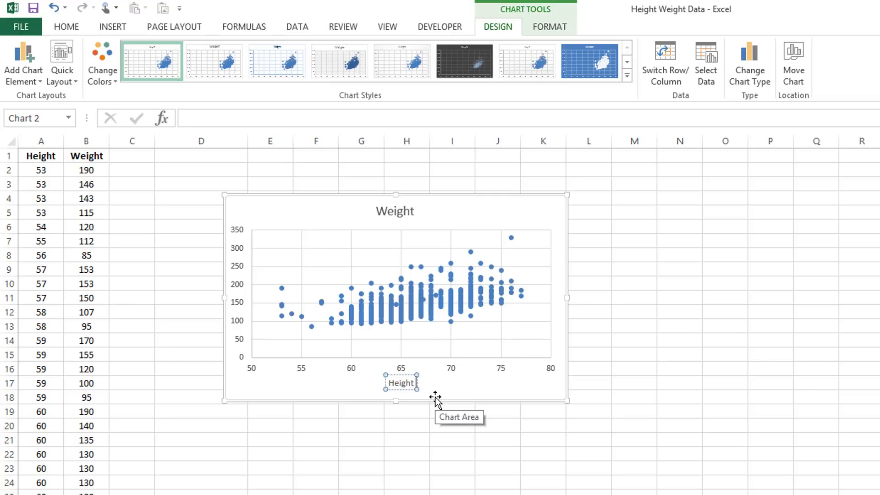
pyautogui.write('(inches)')
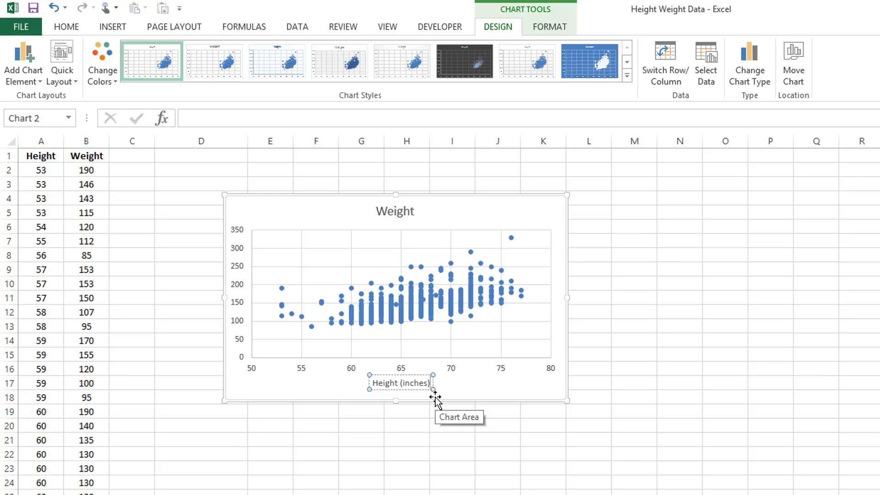
pyautogui.moveTo(281, 333)
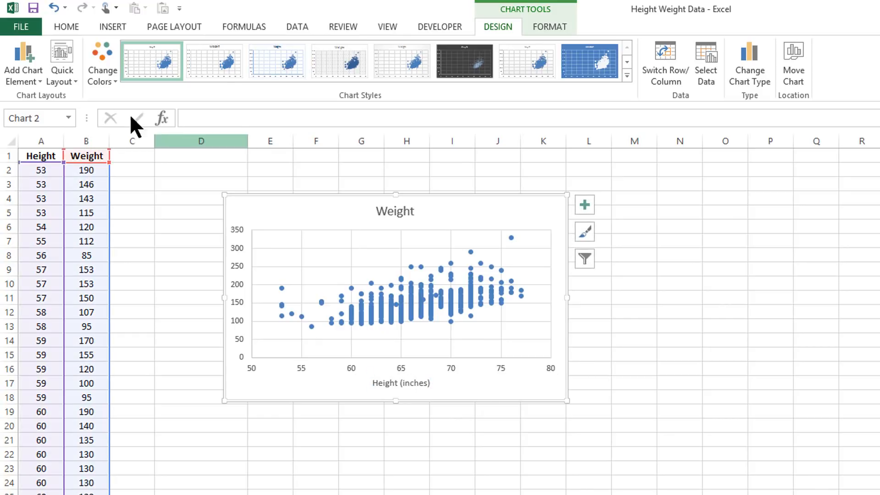
# Add a primary vertical axis title for the weight label
pyautogui.click(22, 59)
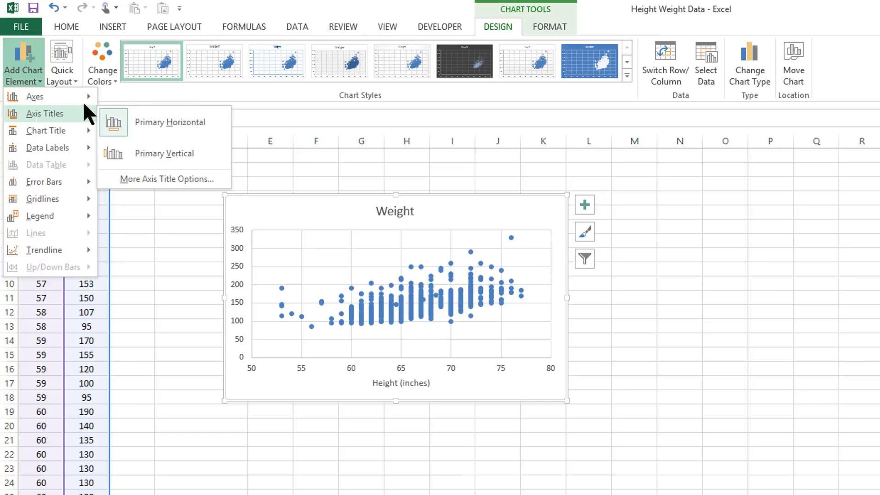
pyautogui.click(164, 153)
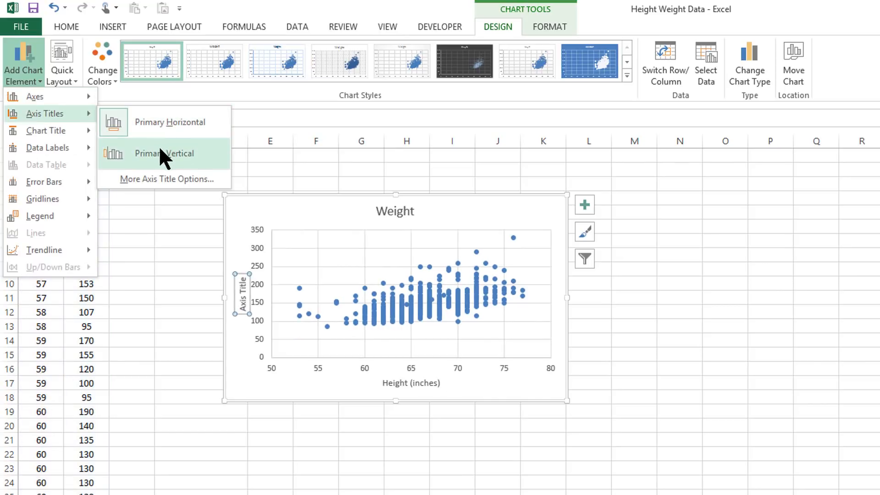
pyautogui.click(164, 154)
pyautogui.write('Weight (lbs)')
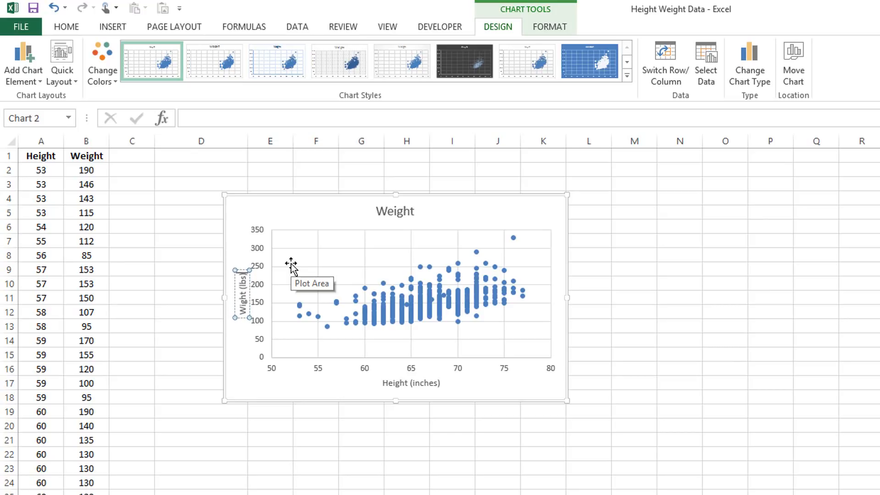
pyautogui.moveTo(309, 257)
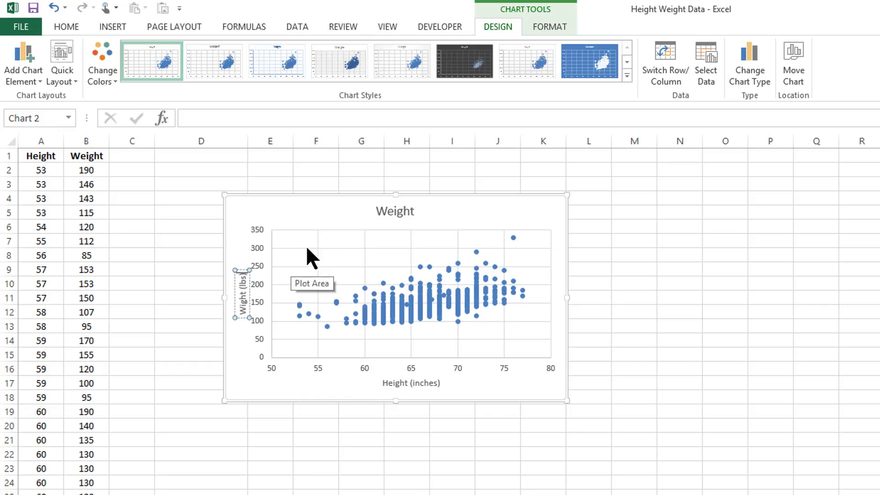
pyautogui.moveTo(390, 214)
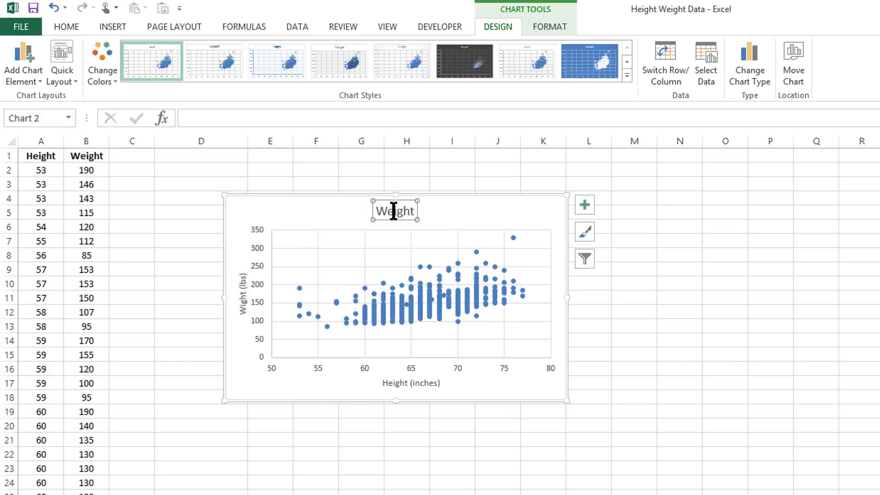
# Replace the chart title Weight with All The Students
pyautogui.doubleClick(394, 211)
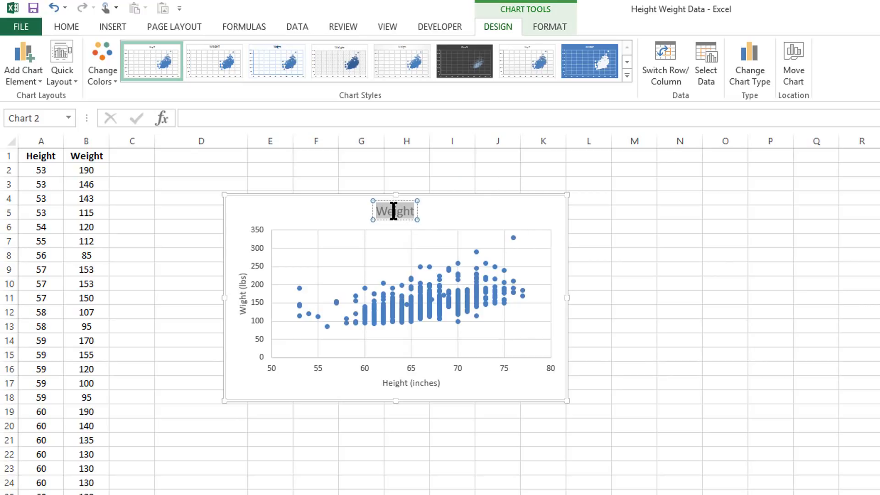
pyautogui.write('All The')
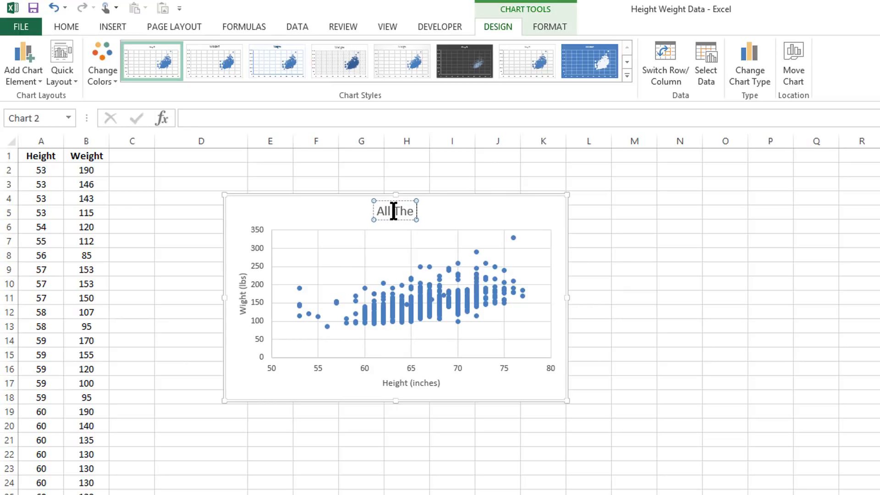
pyautogui.write('Students')
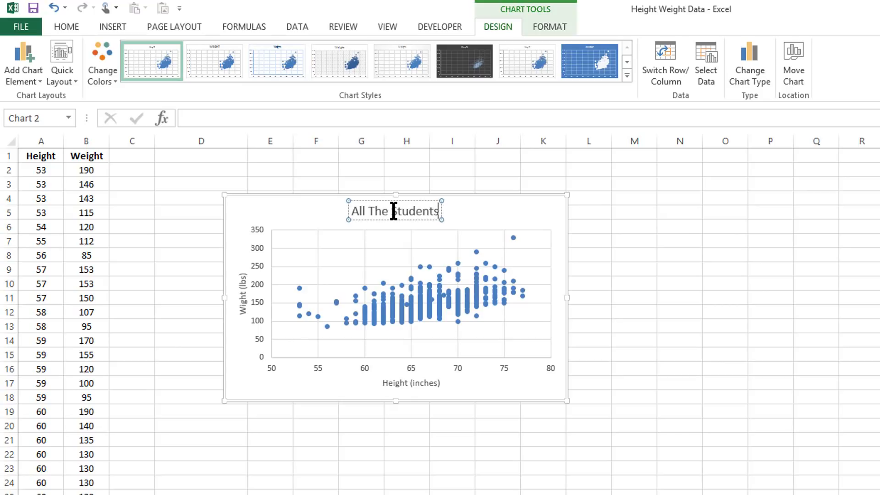
pyautogui.moveTo(416, 211)
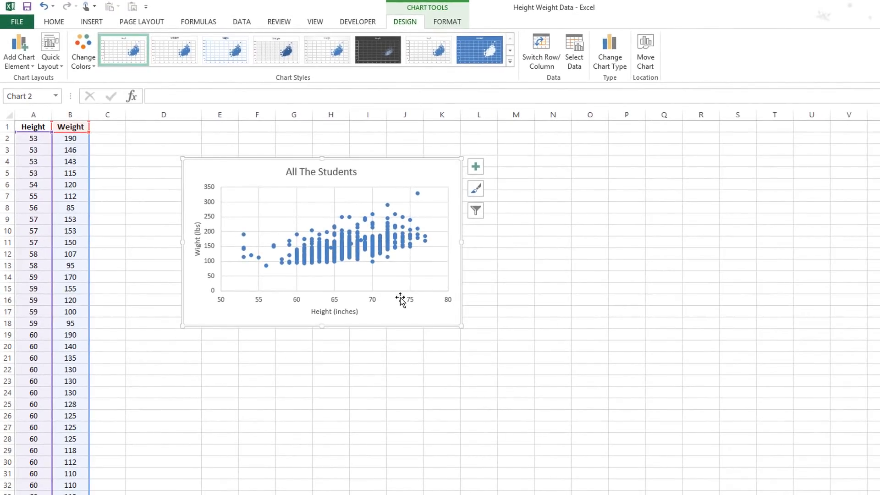
pyautogui.moveTo(407, 314)
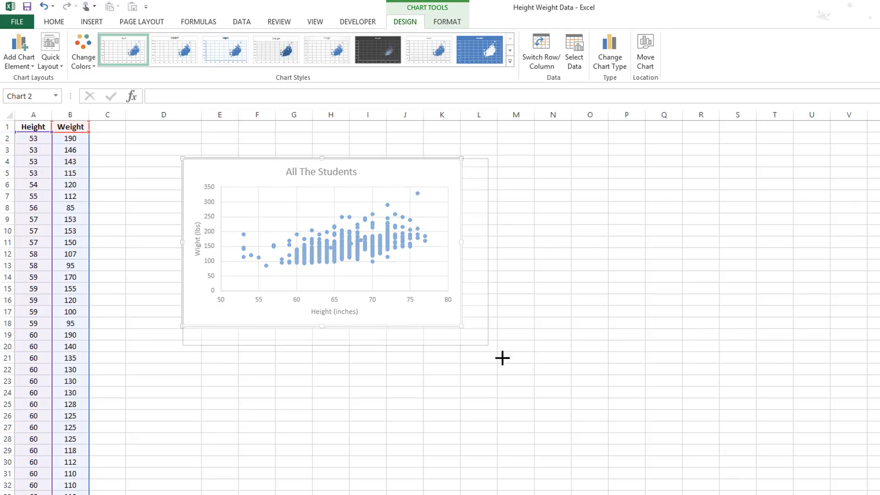
# Drag the chart's bottom-right handle to enlarge it across the sheet
pyautogui.moveTo(462, 330); pyautogui.dragTo(653, 483)
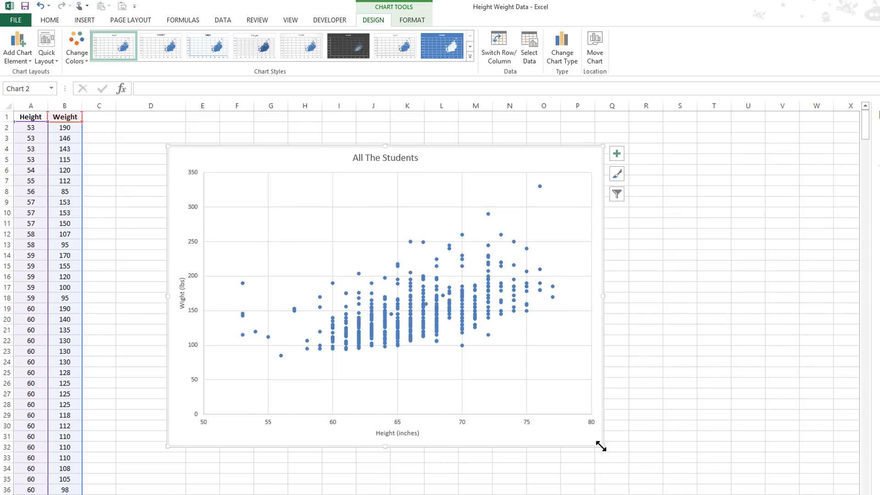
pyautogui.moveTo(406, 250)
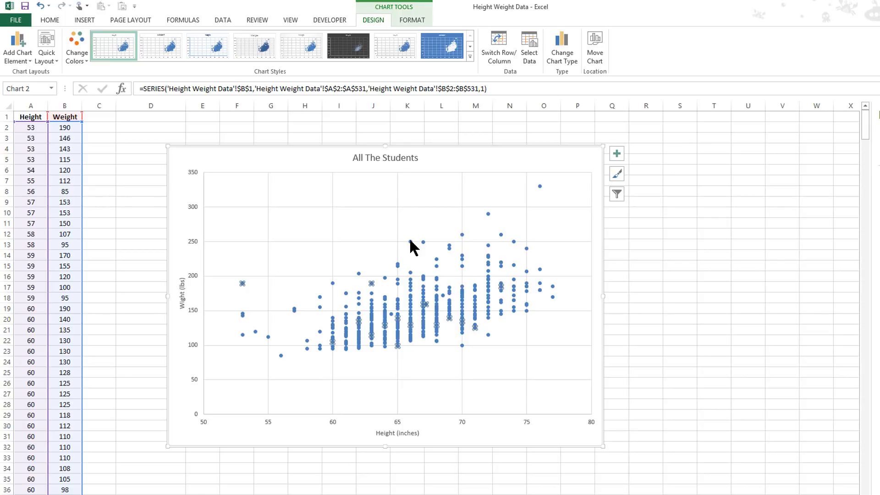
# Add a linear trendline to the weight points displaying its equation and R-squared value
pyautogui.rightClick(412, 246)
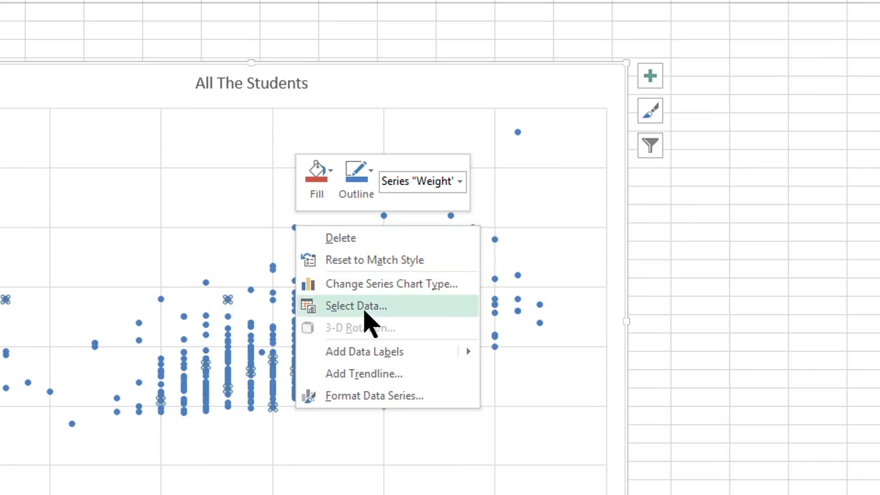
pyautogui.moveTo(364, 374)
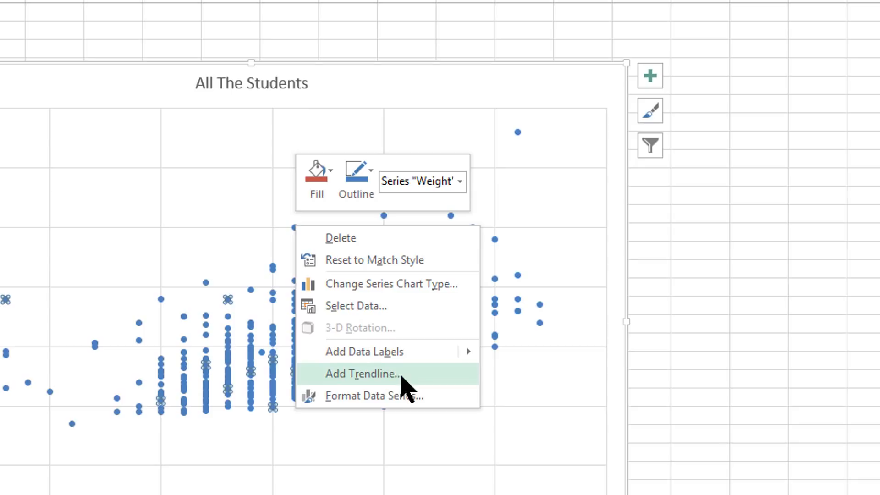
pyautogui.click(363, 375)
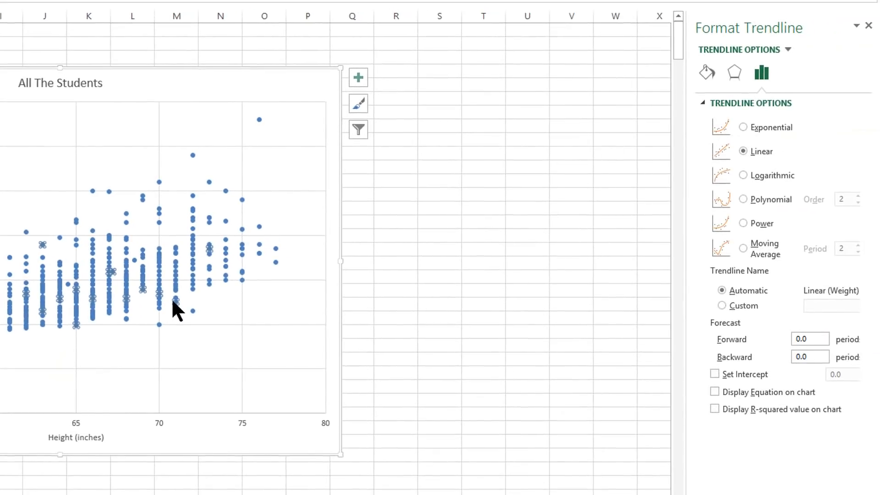
pyautogui.click(742, 151)
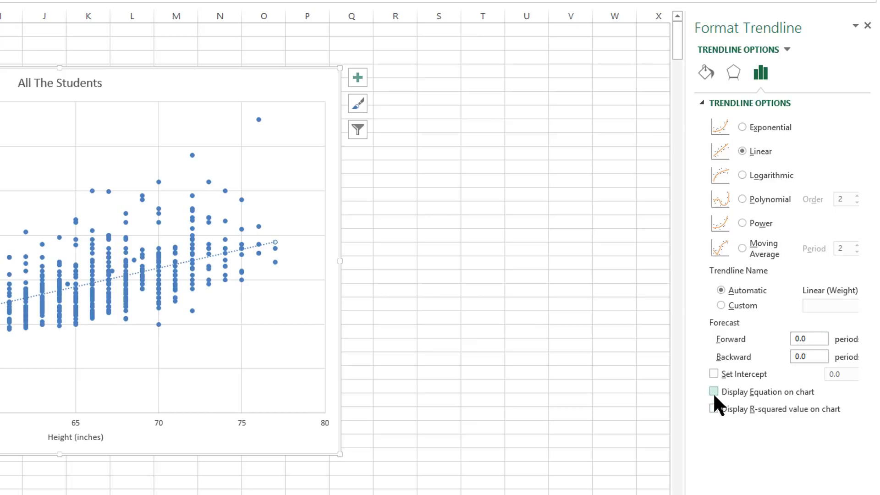
pyautogui.click(713, 392)
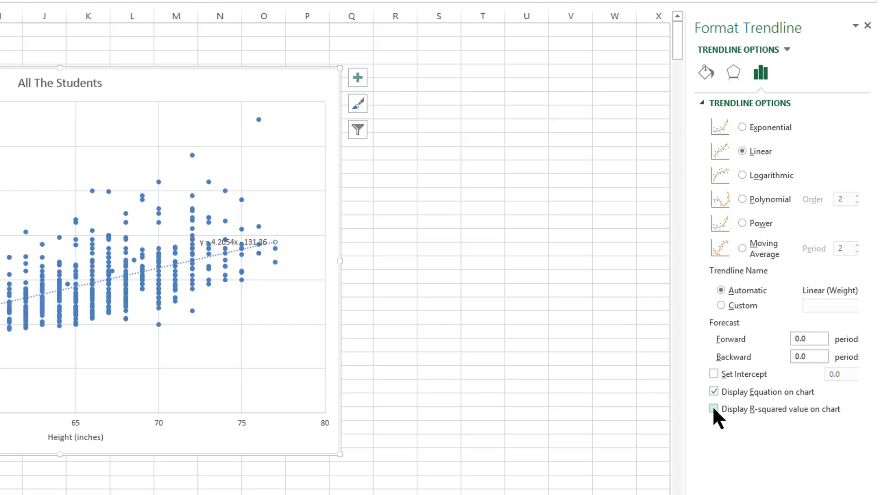
pyautogui.click(713, 409)
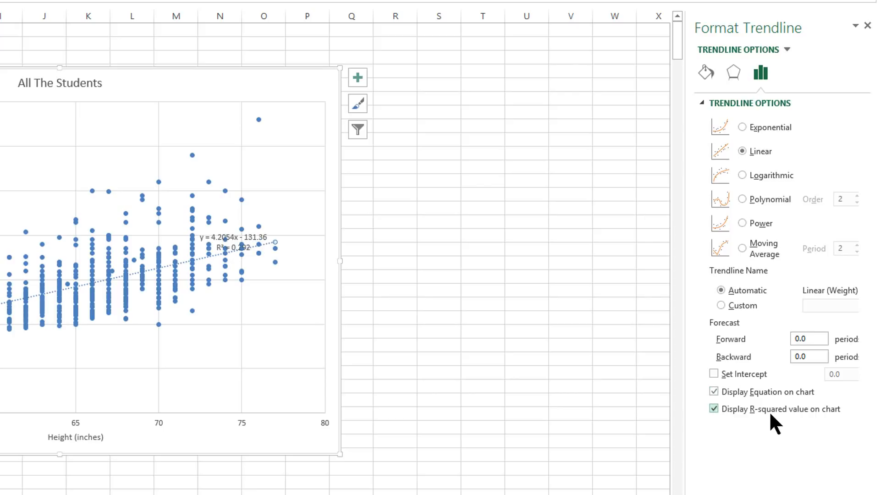
pyautogui.moveTo(766, 369)
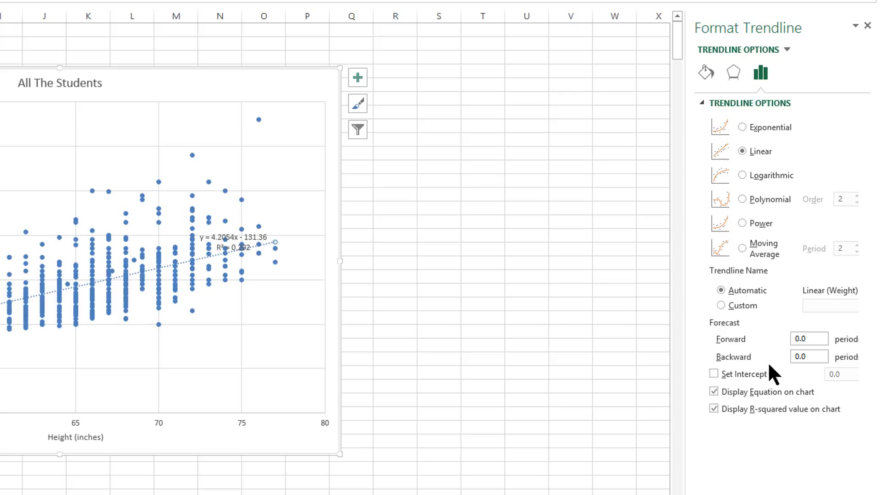
pyautogui.moveTo(785, 292)
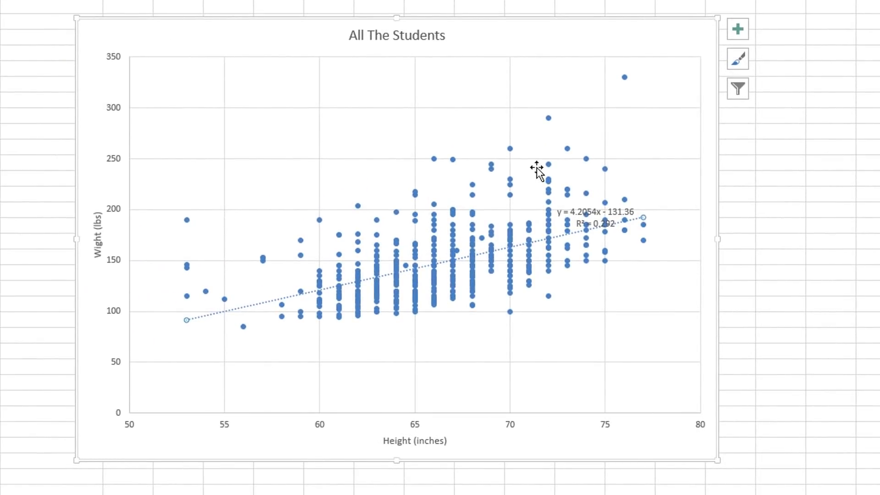
pyautogui.moveTo(596, 221)
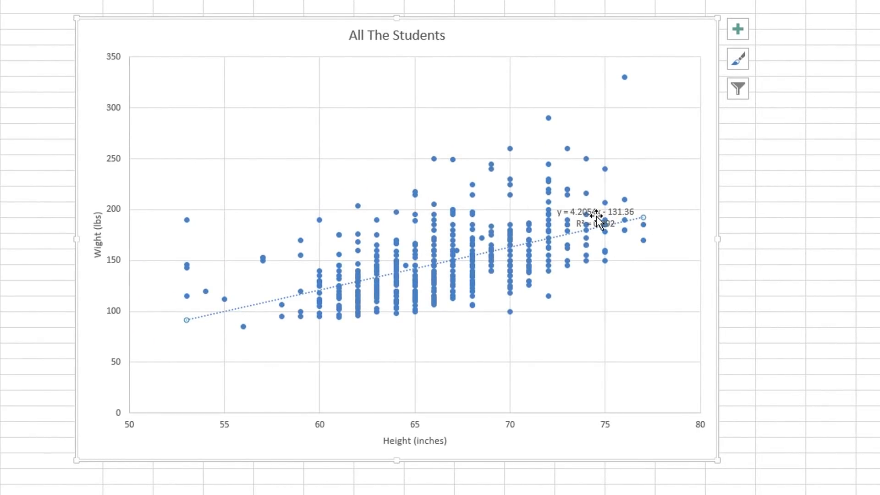
# Drag the equation and R² label to the chart's upper left and increase its font size
pyautogui.click(594, 219)
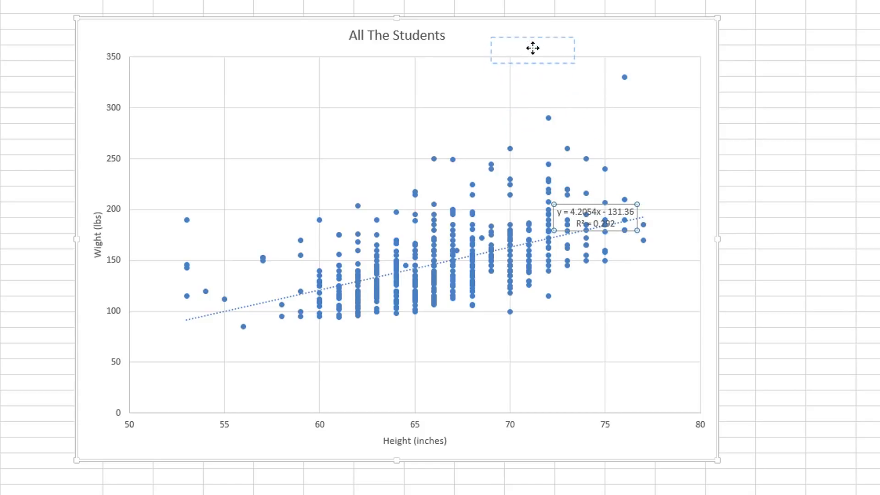
pyautogui.moveTo(532, 48); pyautogui.dragTo(185, 79)
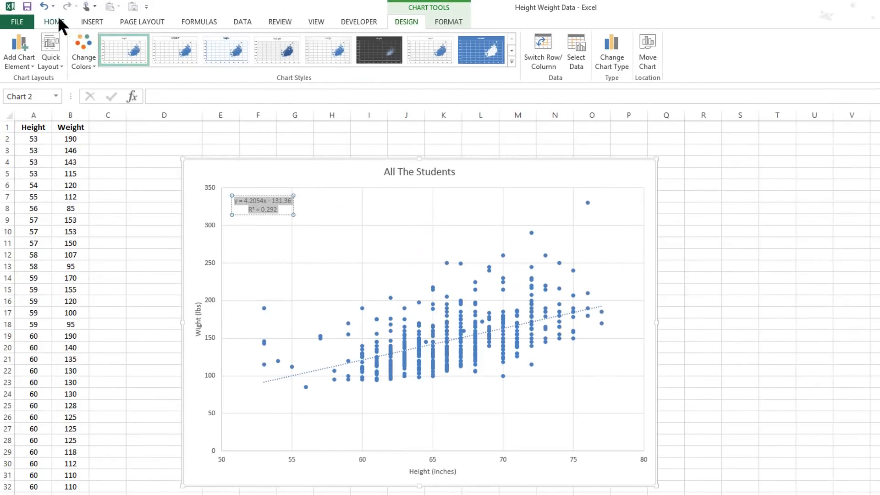
pyautogui.click(53, 22)
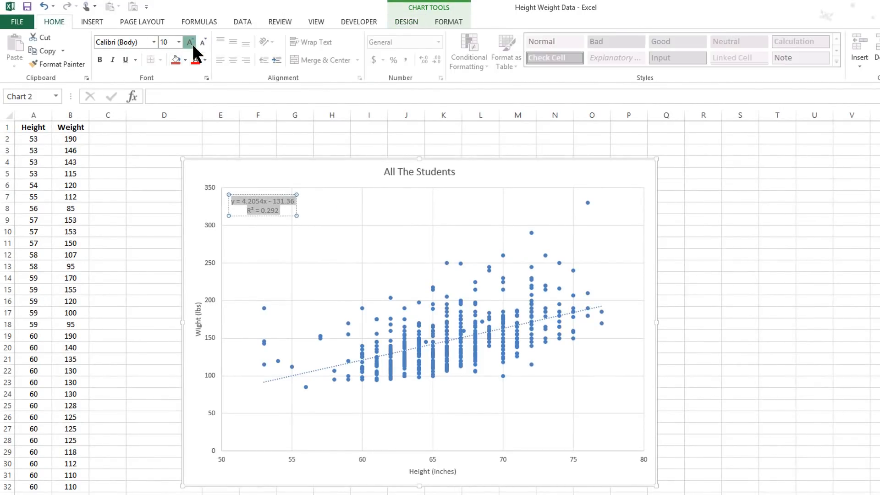
pyautogui.click(188, 41)
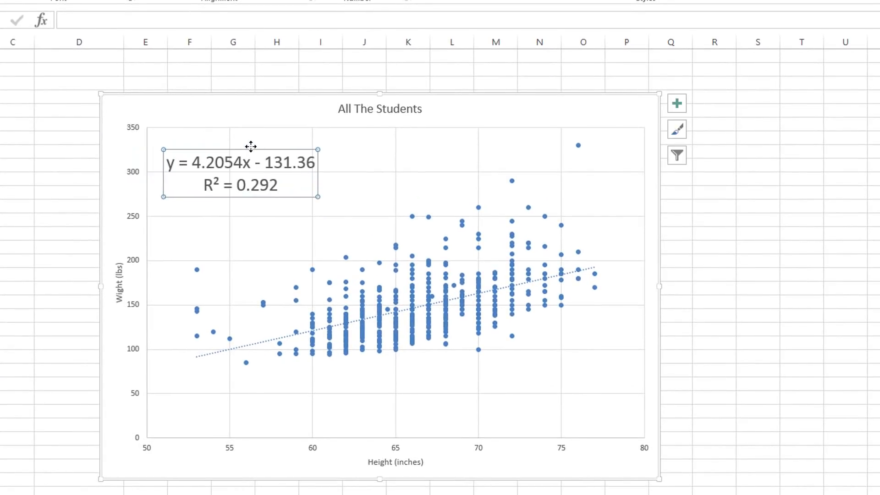
pyautogui.moveTo(349, 95)
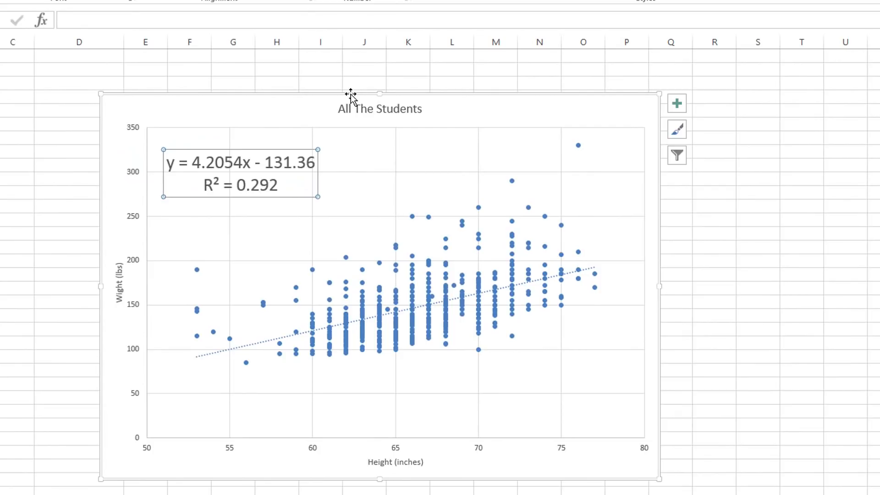
pyautogui.moveTo(350, 94)
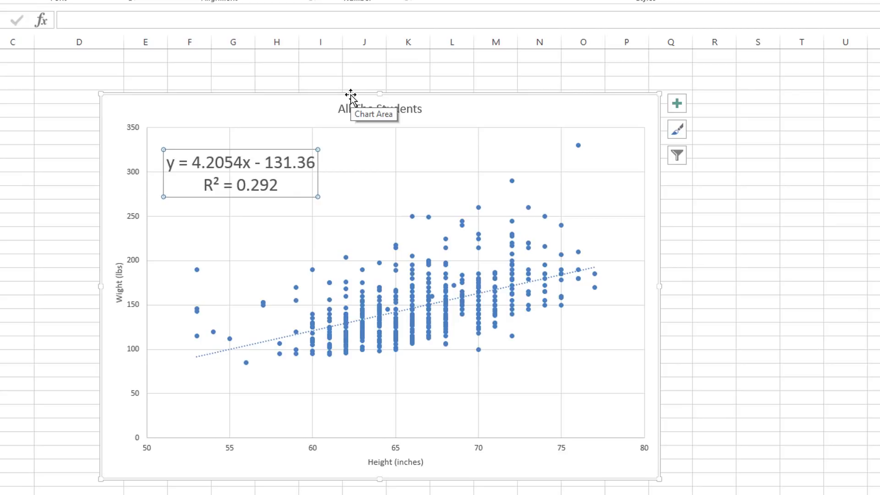
pyautogui.moveTo(322, 164)
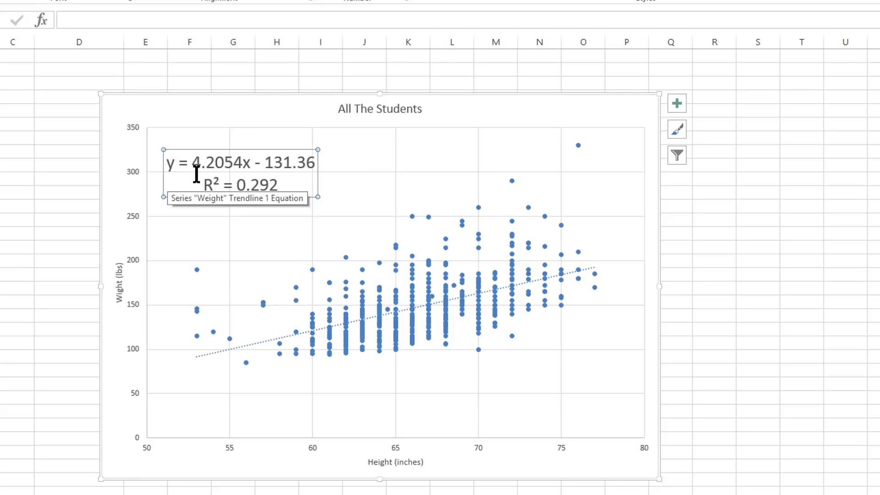
pyautogui.moveTo(378, 327)
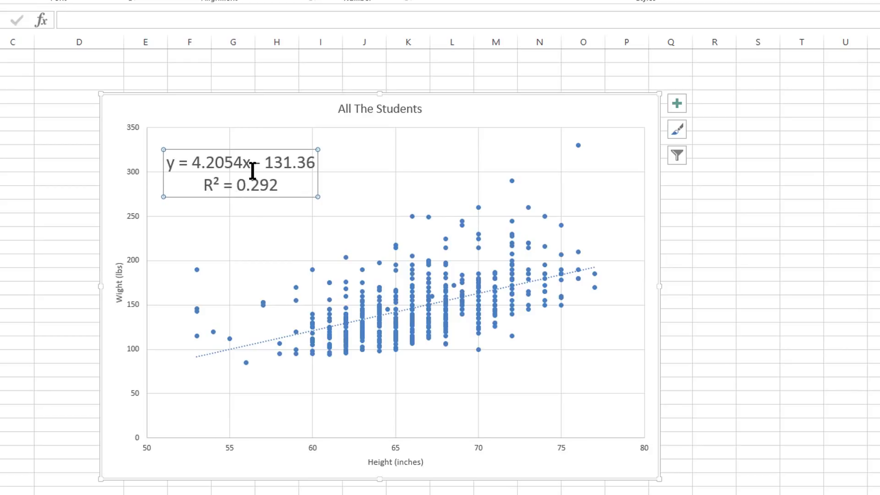
pyautogui.moveTo(292, 169)
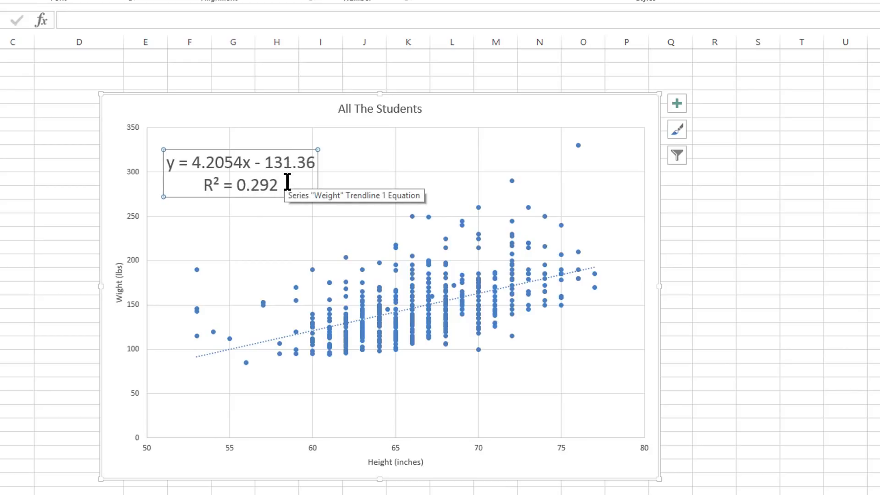
pyautogui.moveTo(305, 179)
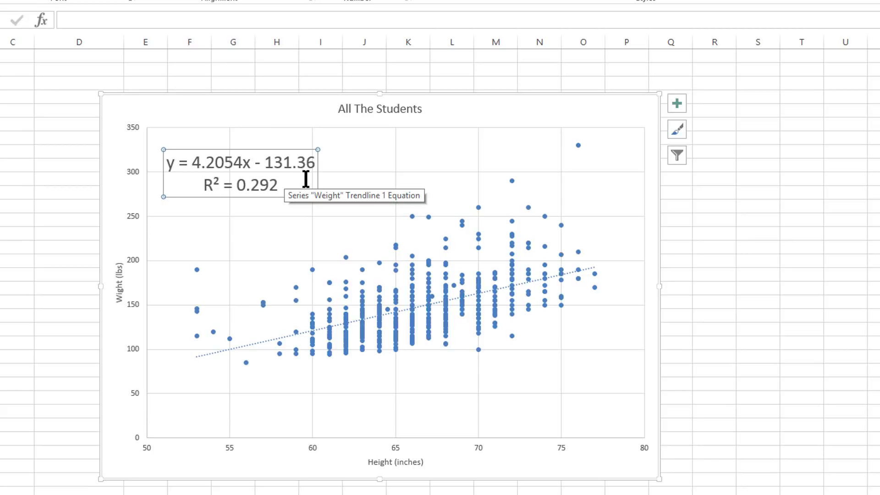
pyautogui.moveTo(552, 283)
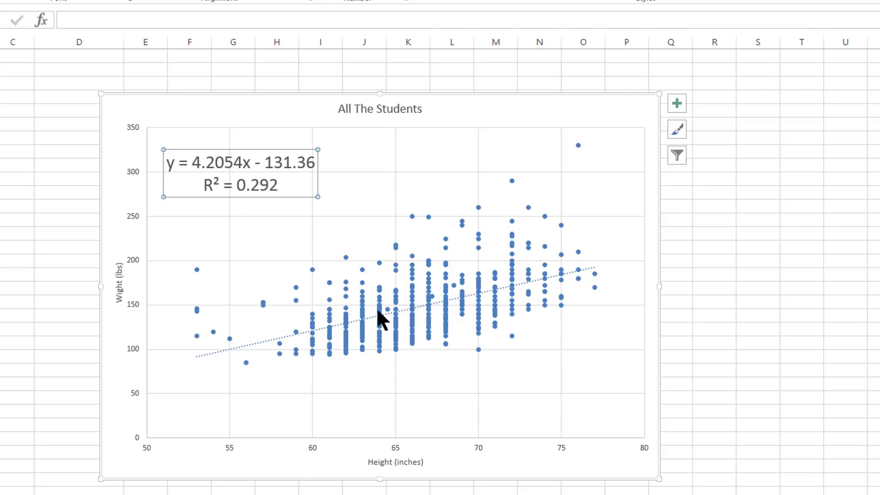
pyautogui.moveTo(151, 400)
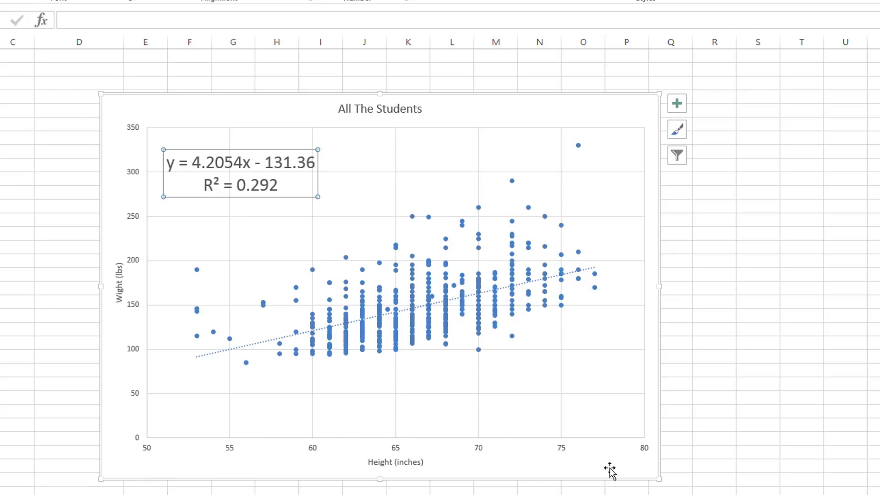
pyautogui.moveTo(648, 463)
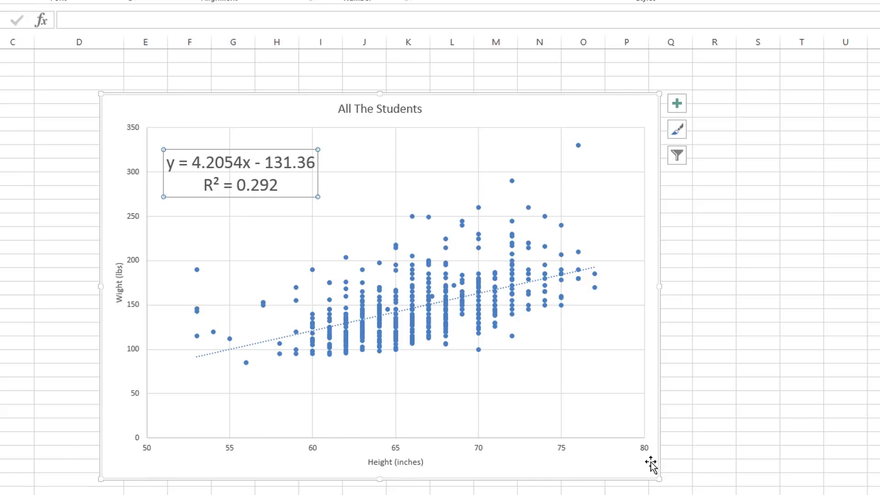
pyautogui.moveTo(165, 461)
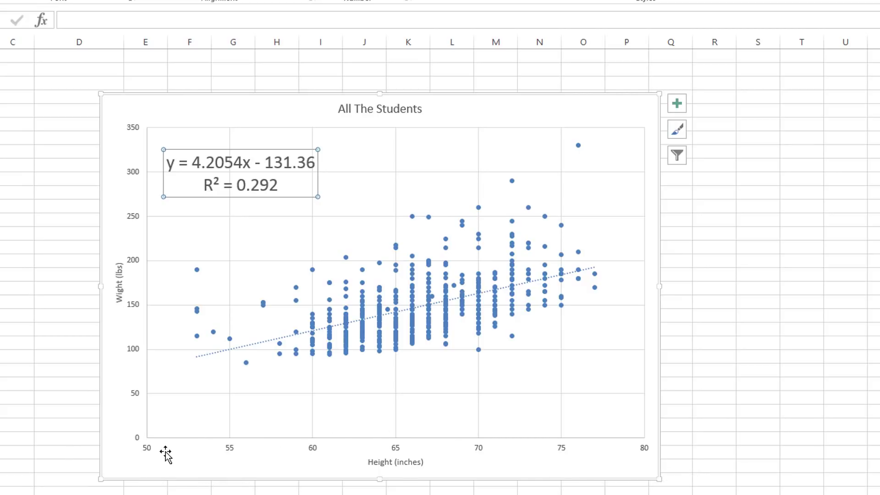
pyautogui.moveTo(152, 463)
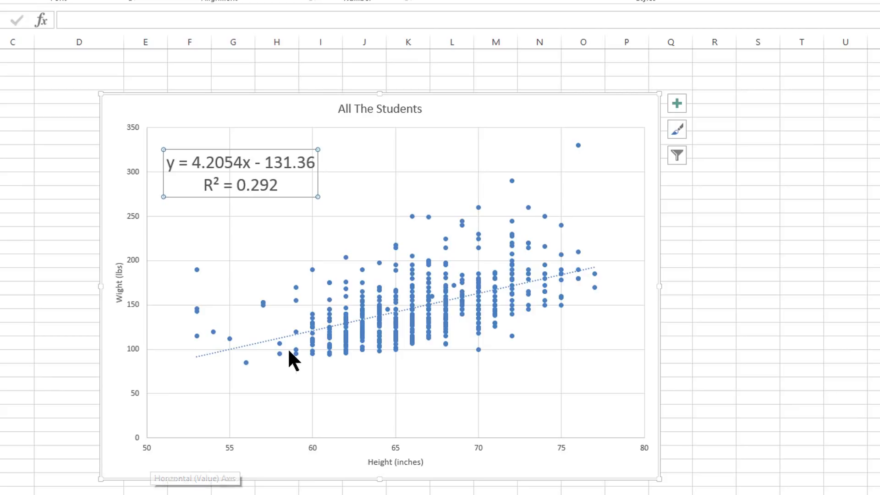
pyautogui.moveTo(197, 368)
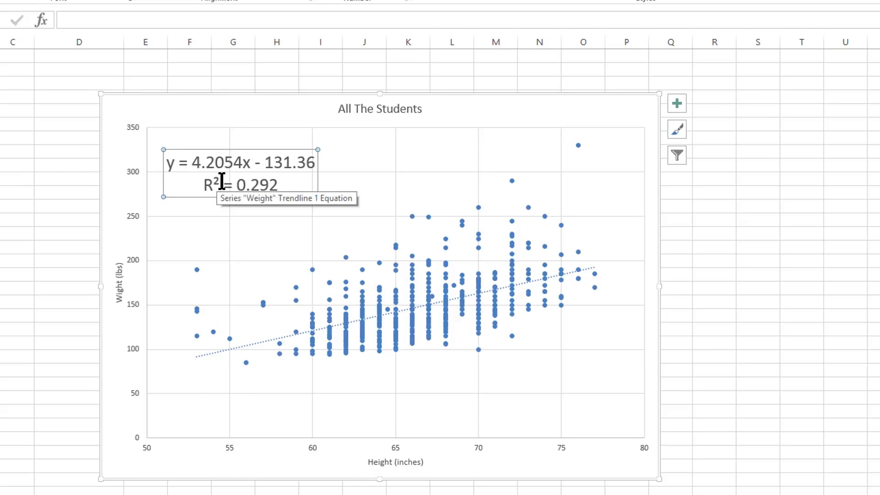
pyautogui.moveTo(336, 154)
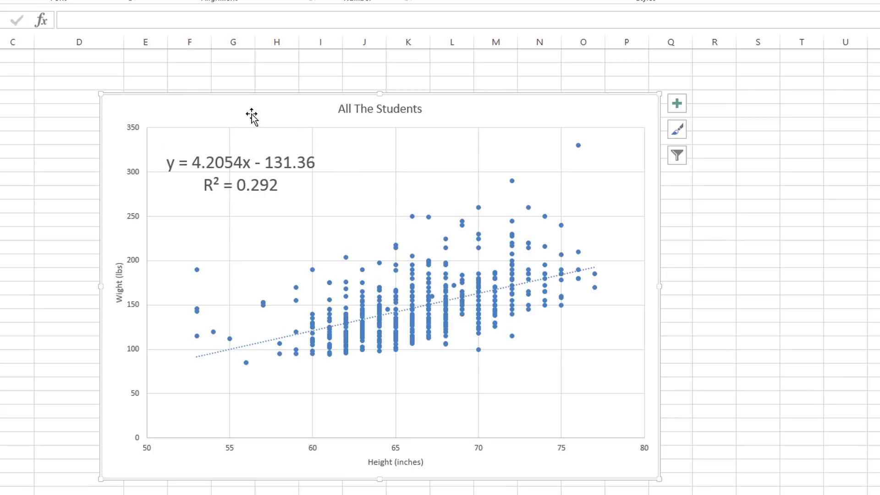
pyautogui.moveTo(224, 154)
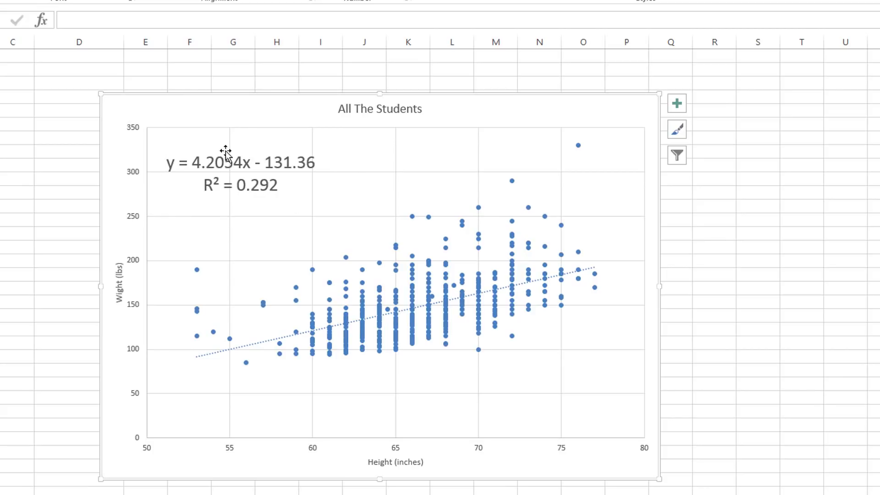
pyautogui.moveTo(429, 335)
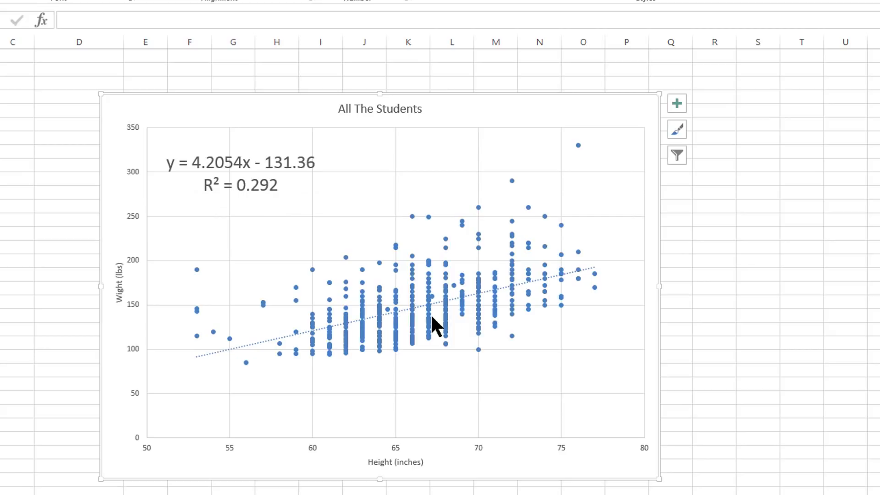
pyautogui.moveTo(456, 312)
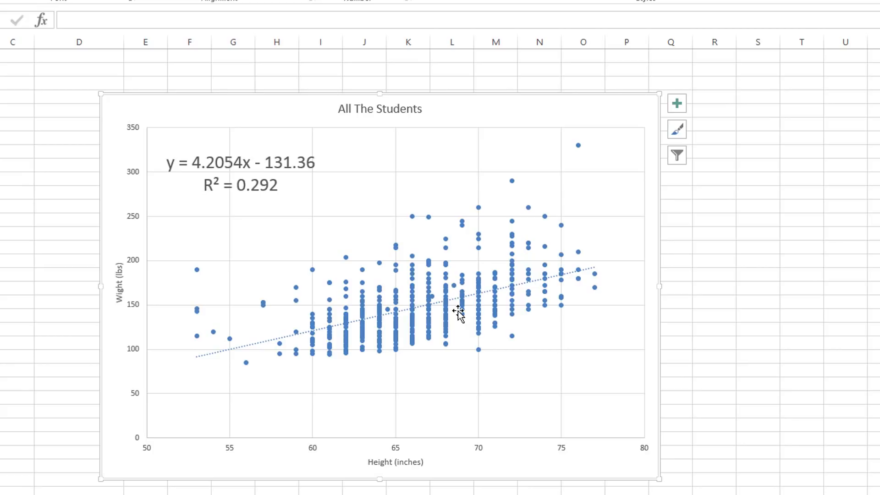
pyautogui.moveTo(415, 244)
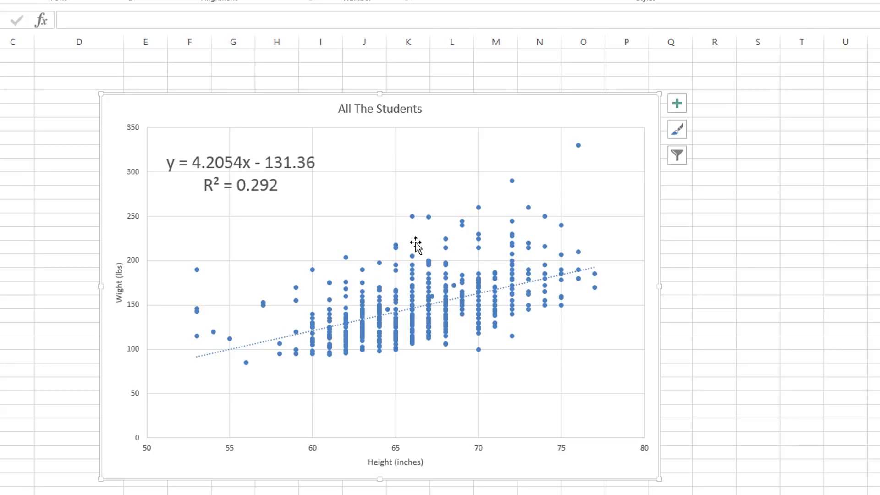
pyautogui.moveTo(642, 478)
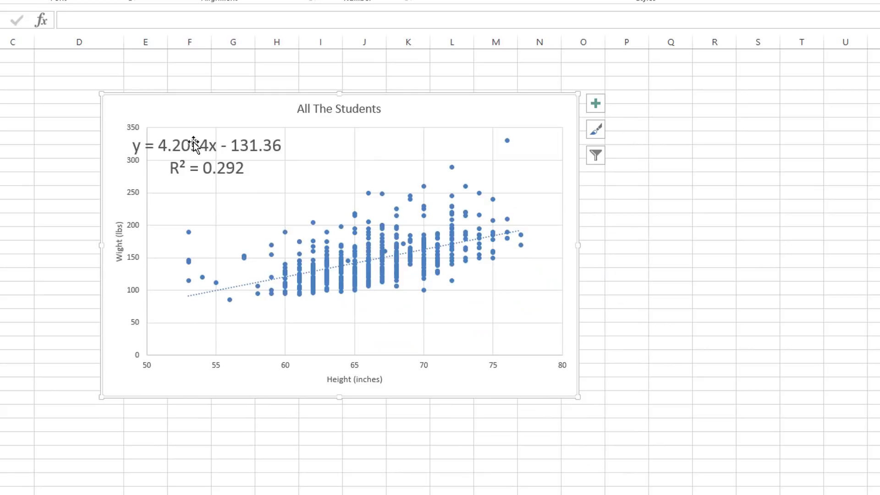
pyautogui.click(213, 146)
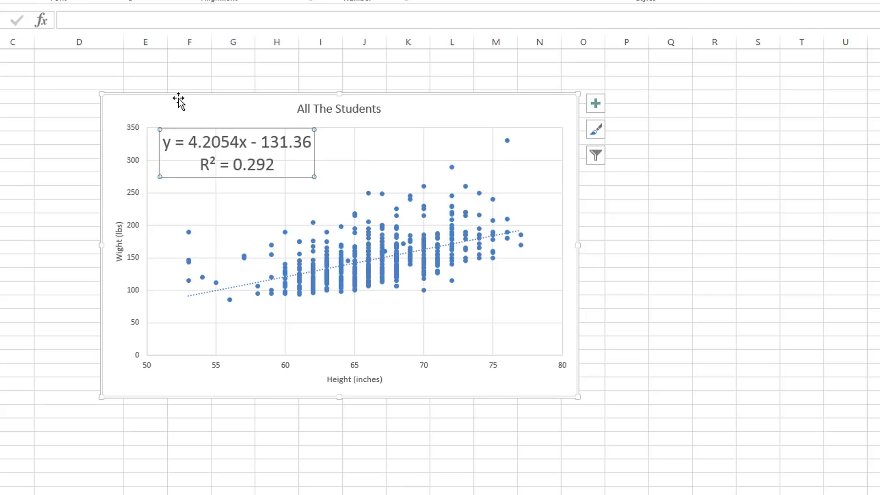
pyautogui.moveTo(159, 72)
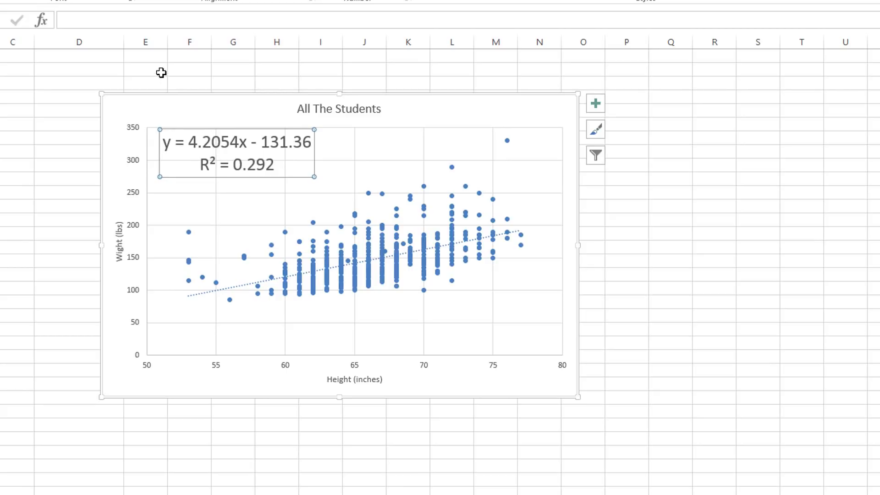
pyautogui.moveTo(154, 71)
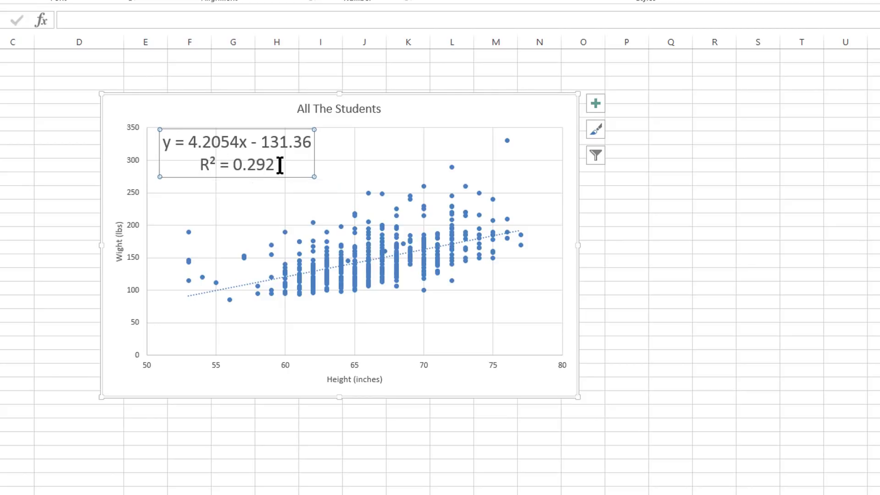
pyautogui.moveTo(289, 169)
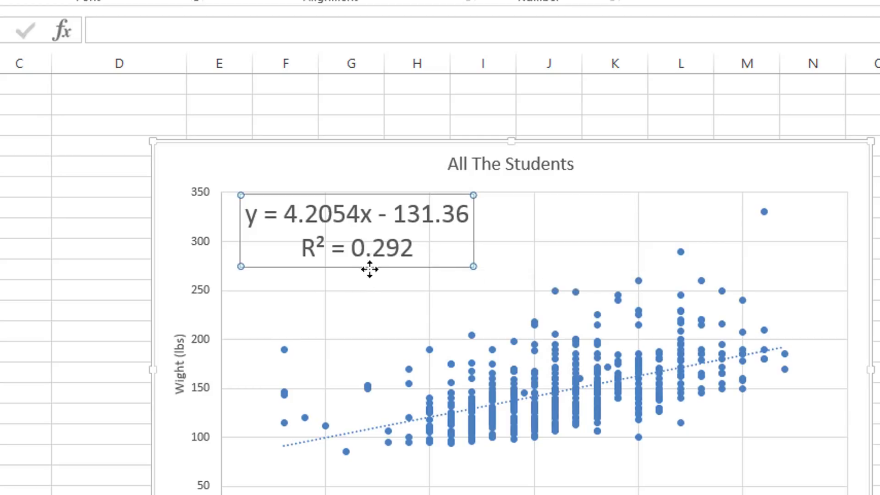
pyautogui.moveTo(314, 270)
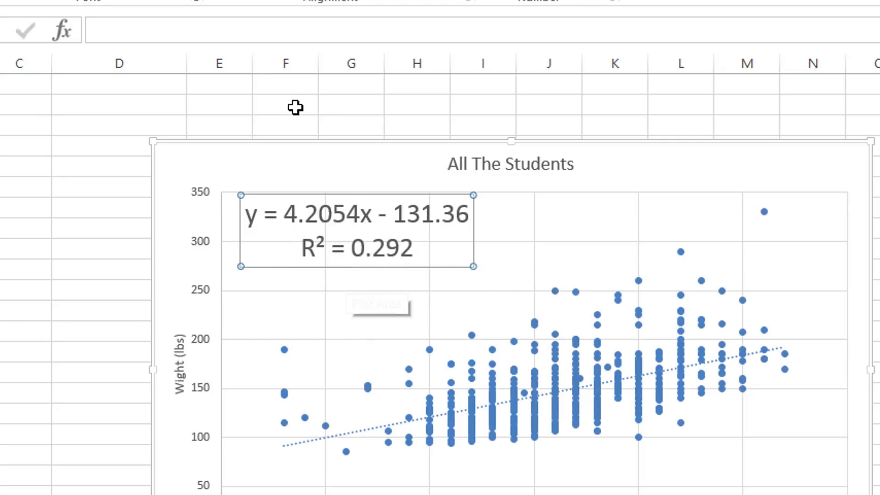
# Enter =SQRT(.292) in an empty column F cell, giving the correlation value 0.54037
pyautogui.click(285, 104)
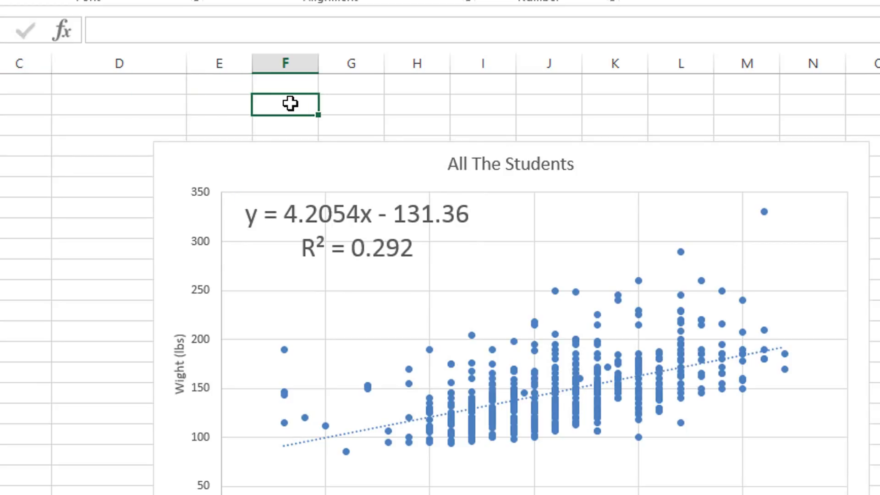
pyautogui.write('=')
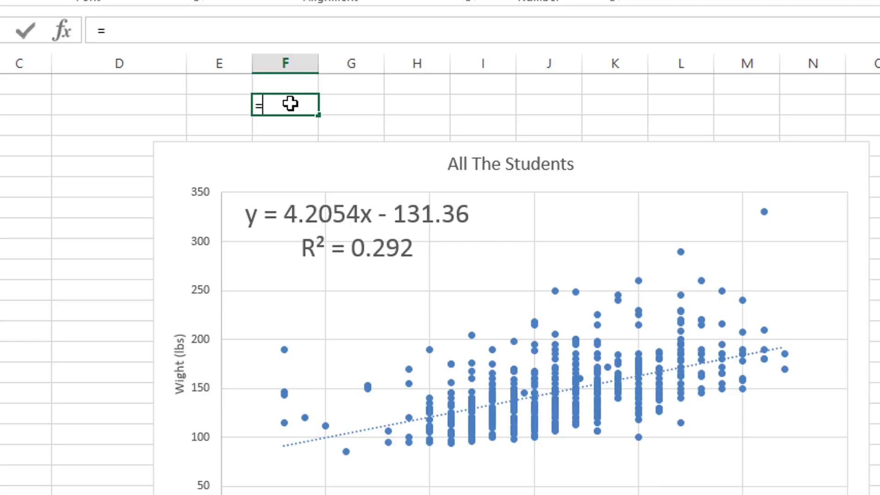
pyautogui.write('s')
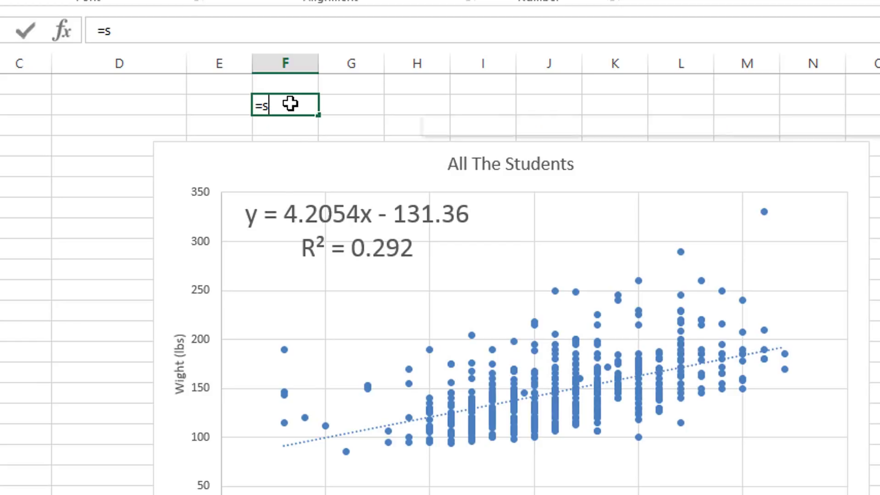
pyautogui.write('qrt')
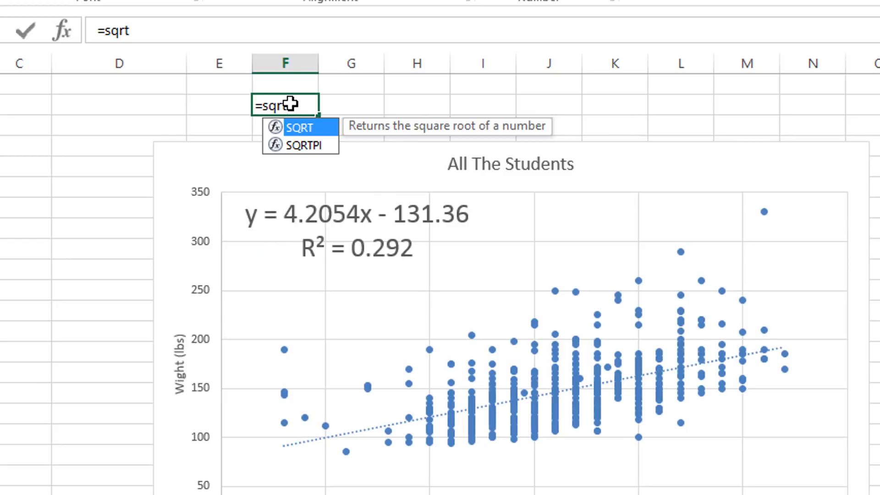
pyautogui.moveTo(352, 98)
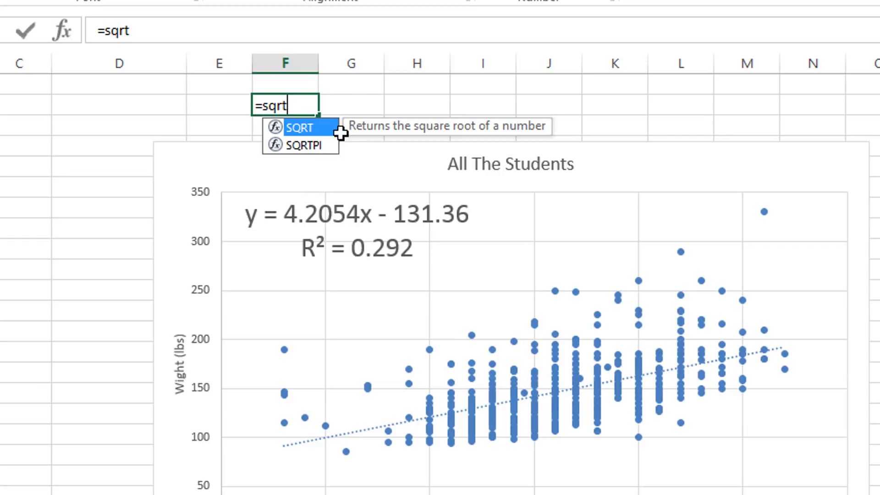
pyautogui.moveTo(477, 131)
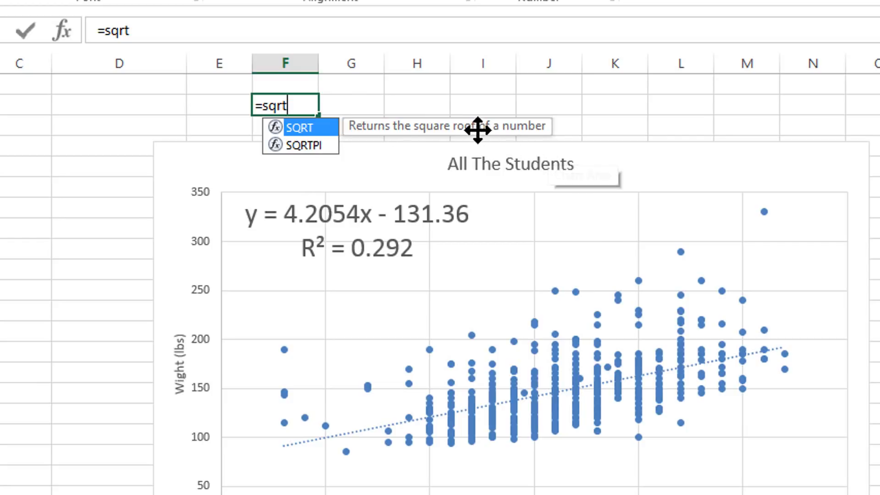
pyautogui.write('(')
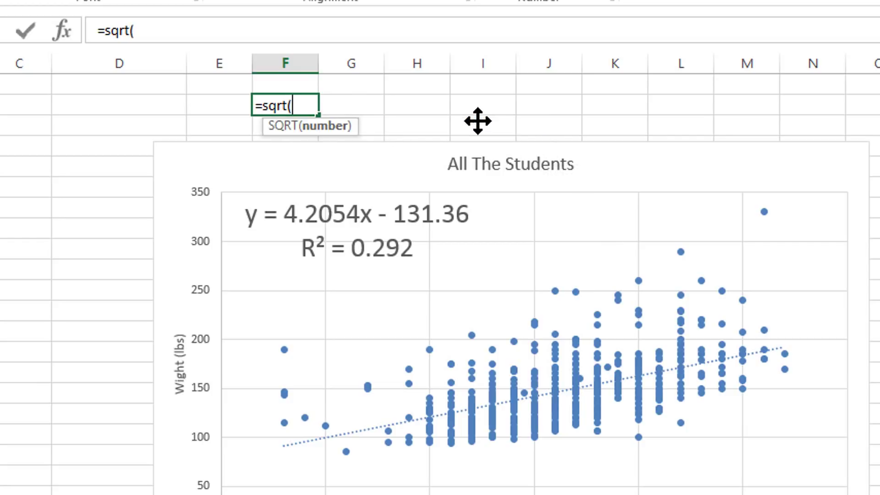
pyautogui.moveTo(427, 157)
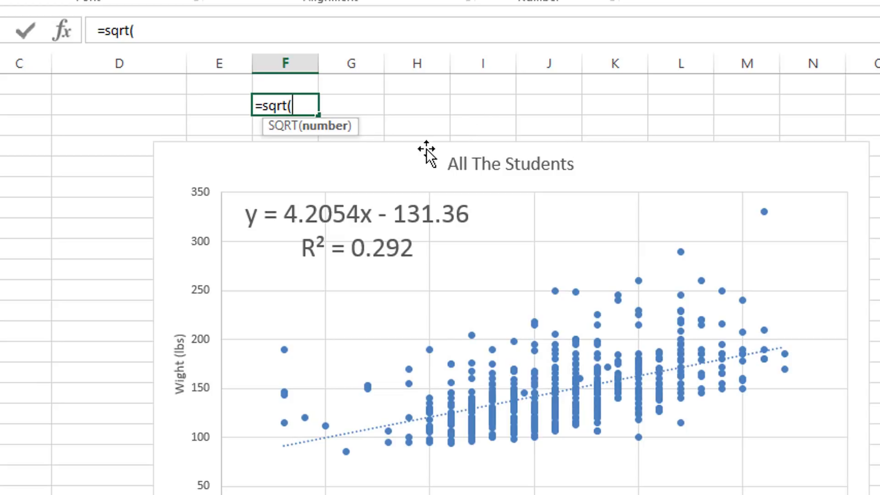
pyautogui.moveTo(398, 281)
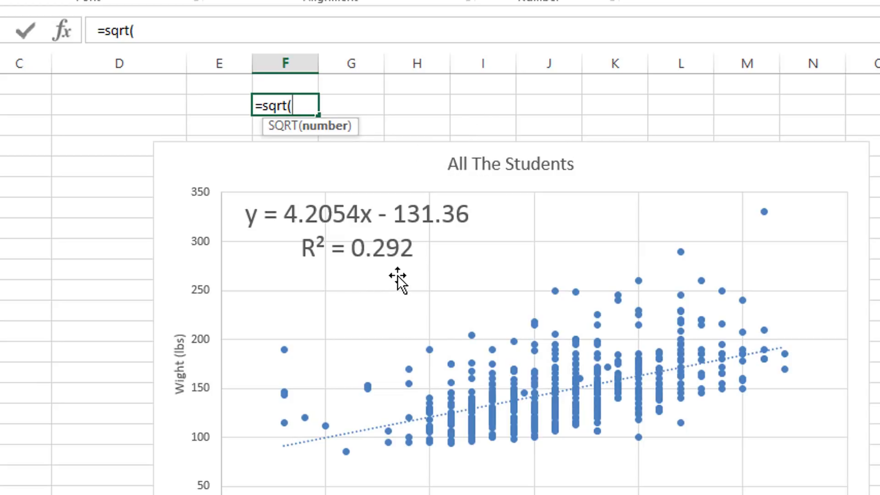
pyautogui.write('.')
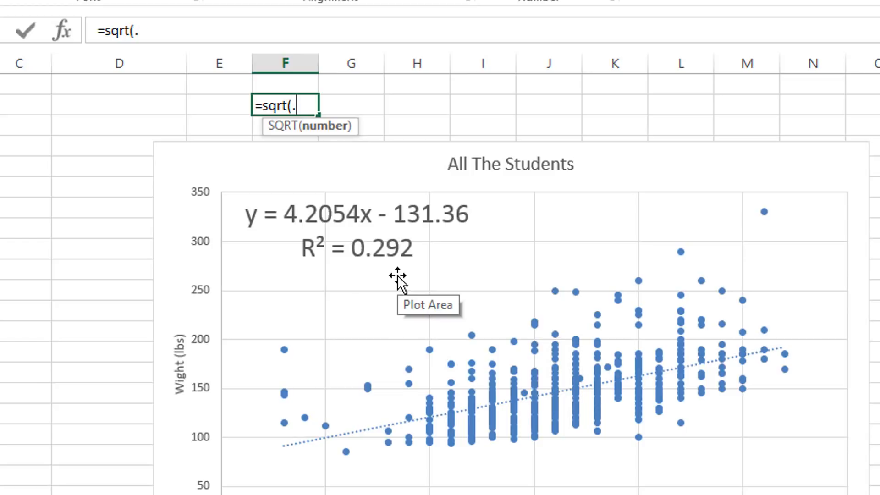
pyautogui.write('292')
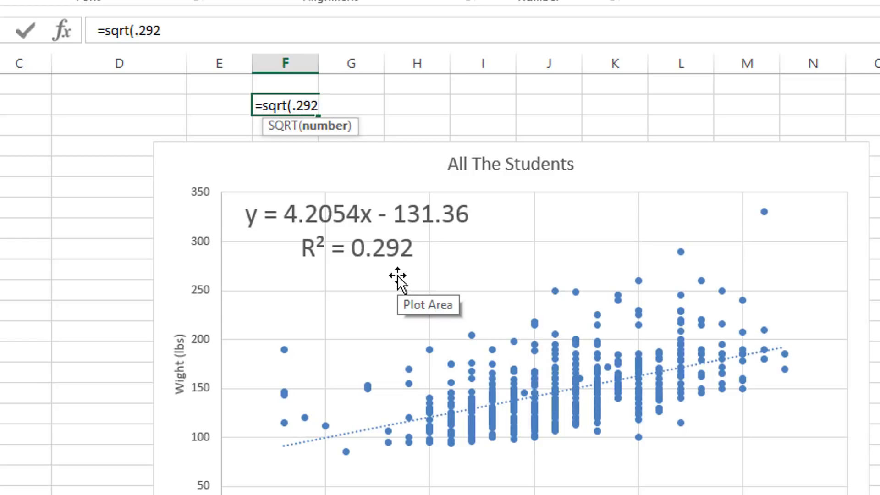
pyautogui.write(')')
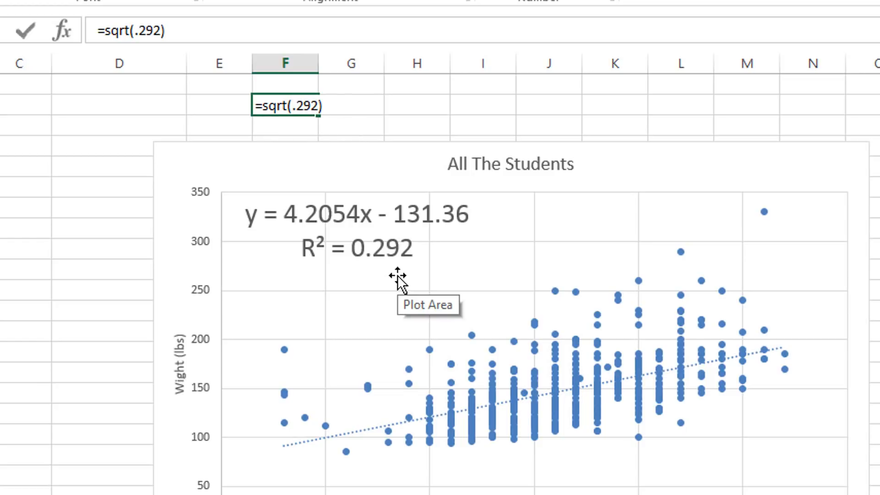
pyautogui.press('Enter')
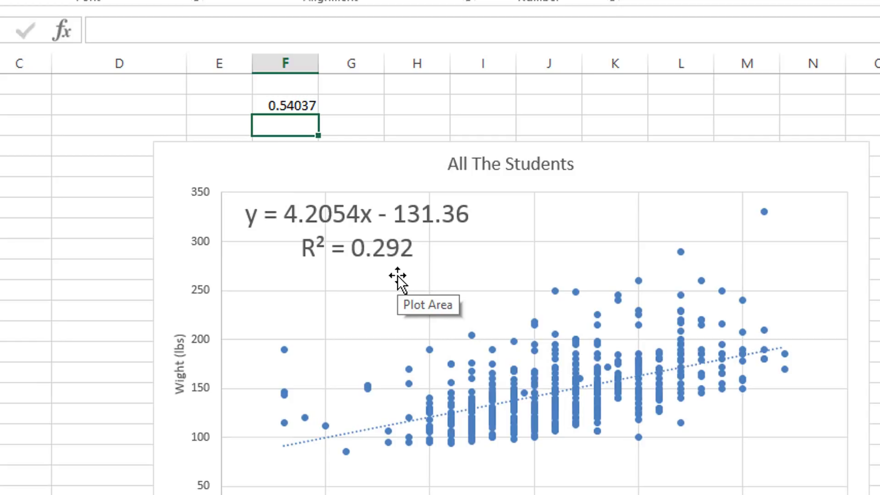
pyautogui.moveTo(287, 121)
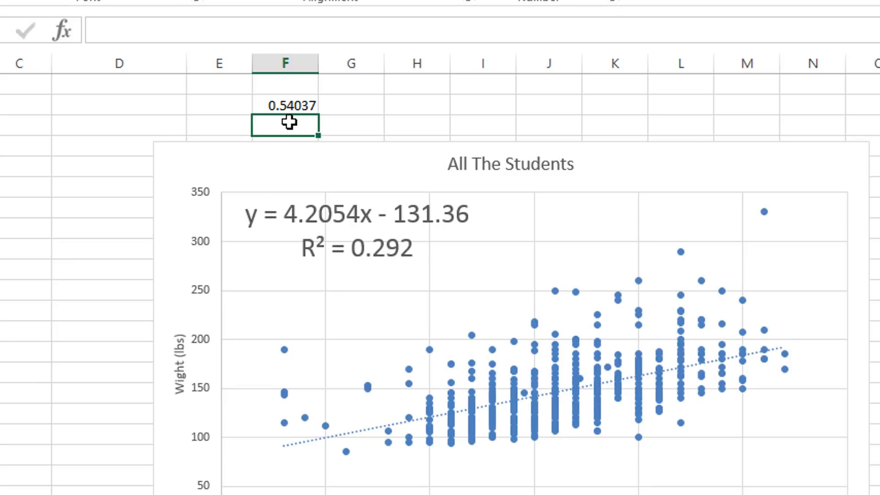
pyautogui.moveTo(355, 286)
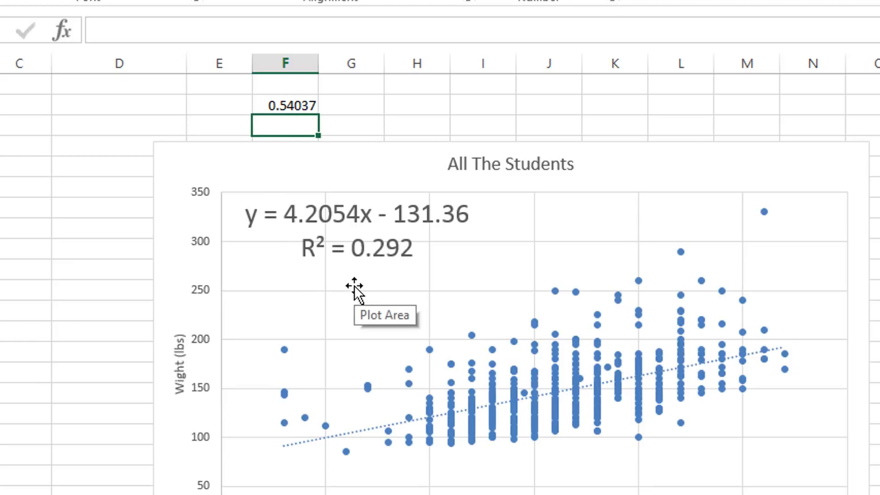
pyautogui.moveTo(396, 273)
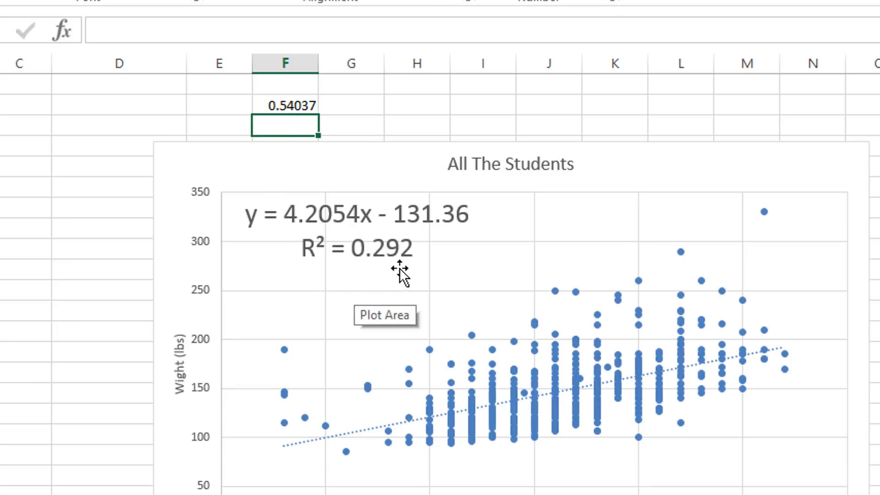
pyautogui.moveTo(346, 182)
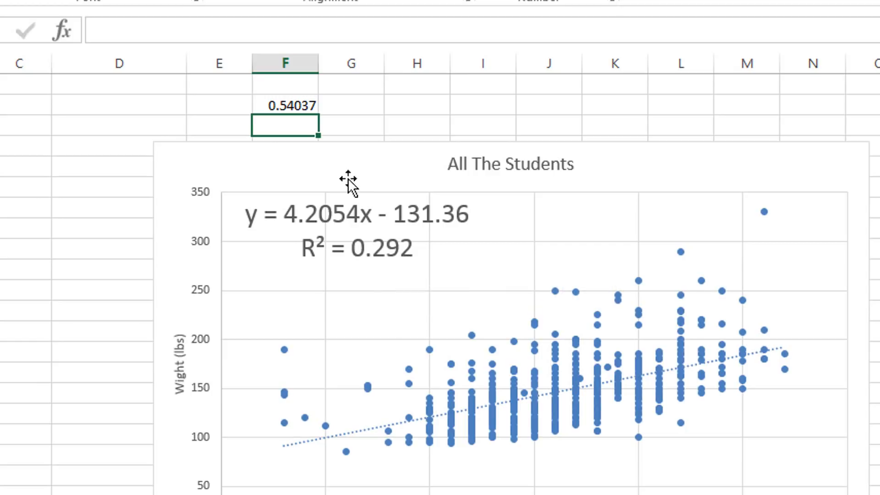
pyautogui.moveTo(417, 280)
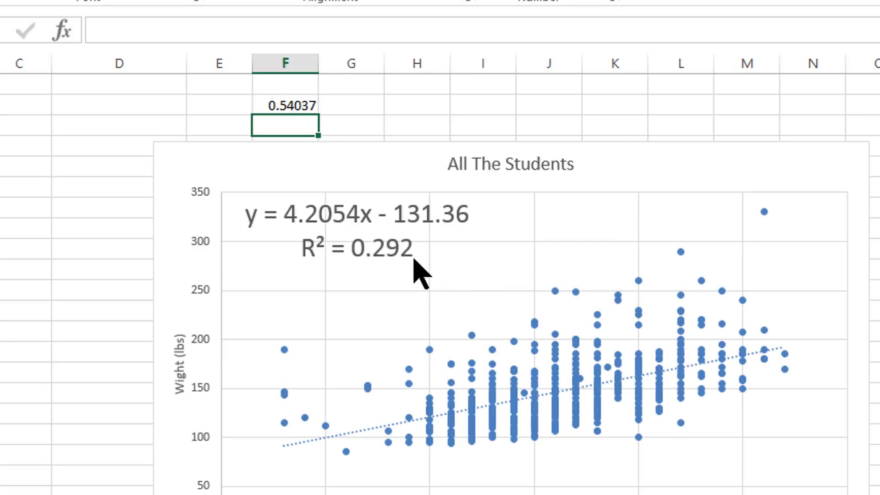
pyautogui.moveTo(389, 267)
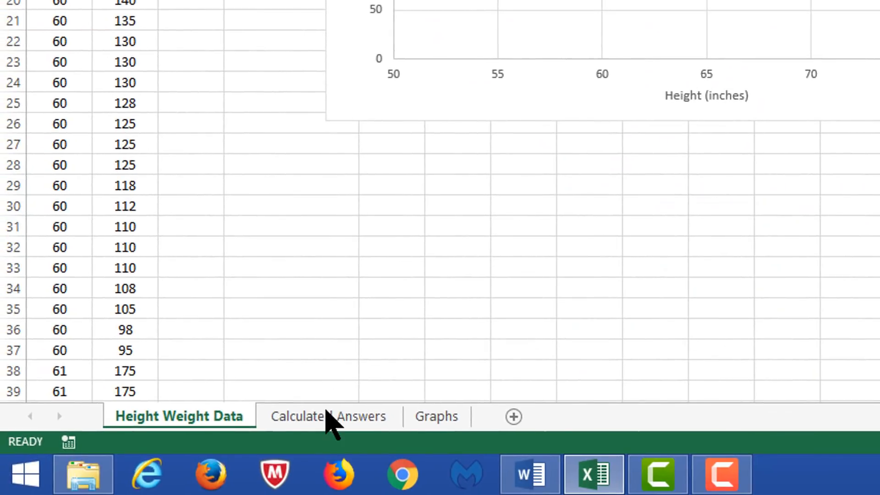
pyautogui.moveTo(328, 301)
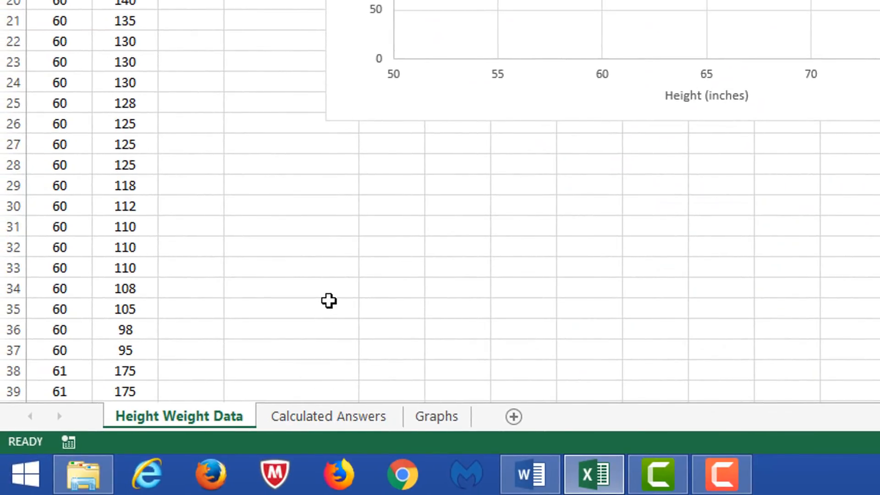